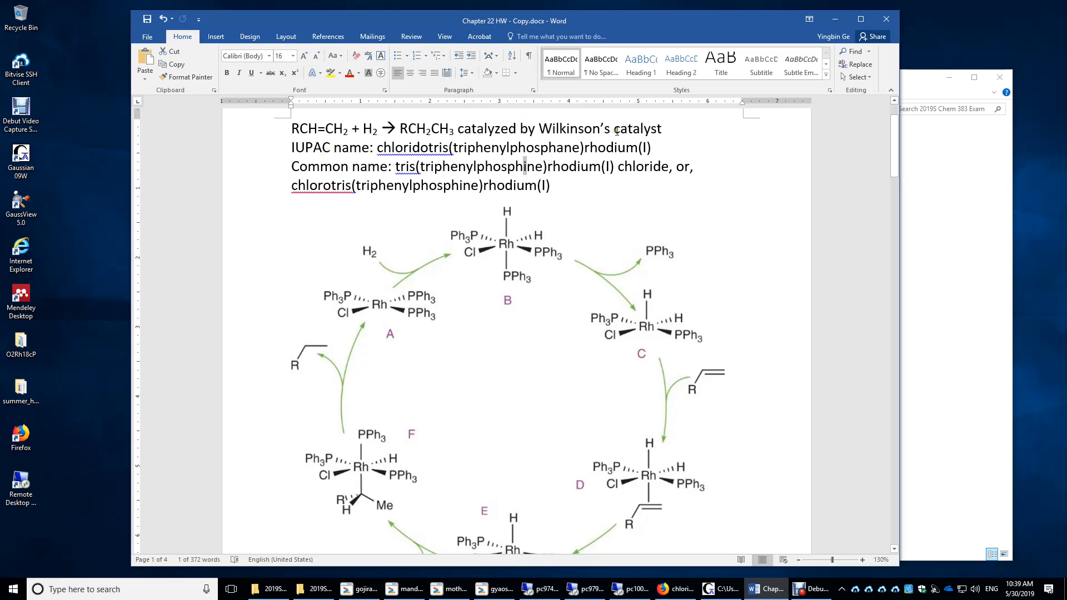
Color the 'a' in phosphane and the 'i' in each phosphine red, then deselect.
double_click(400, 148)
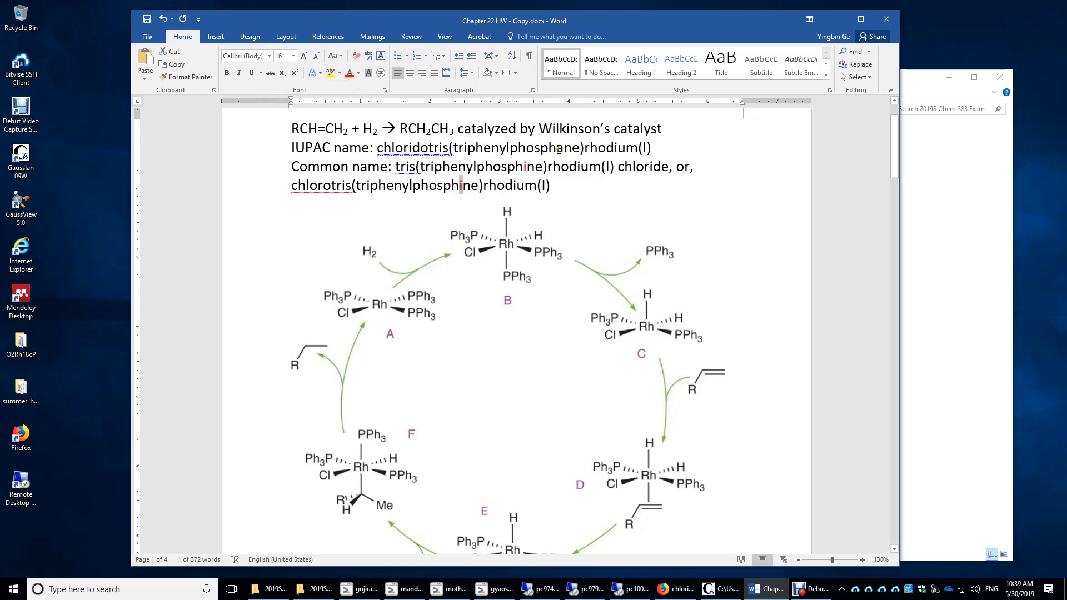
click(349, 73)
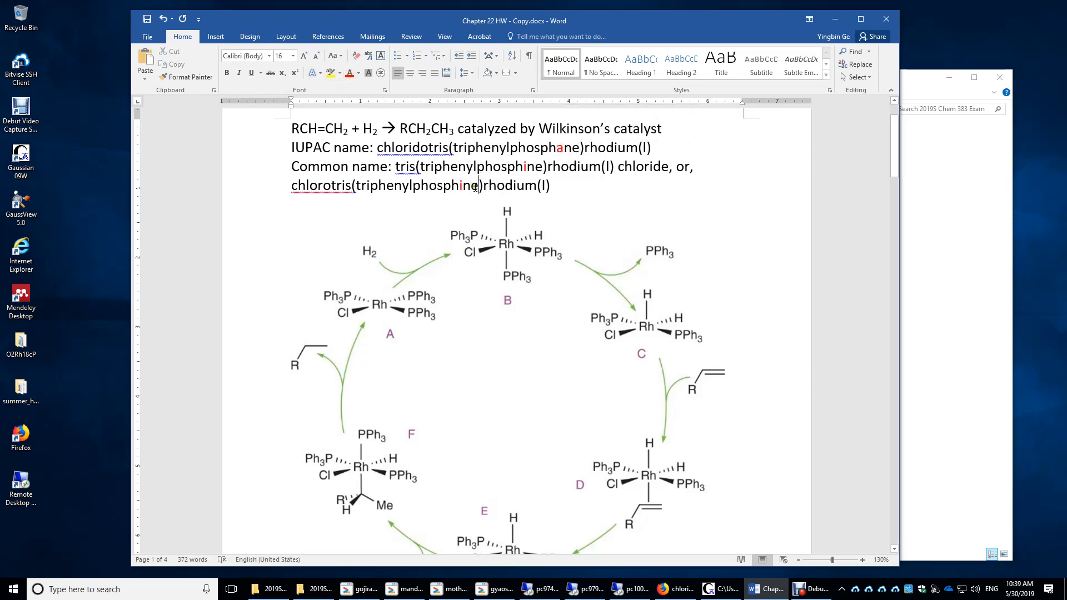
scroll(down, 3)
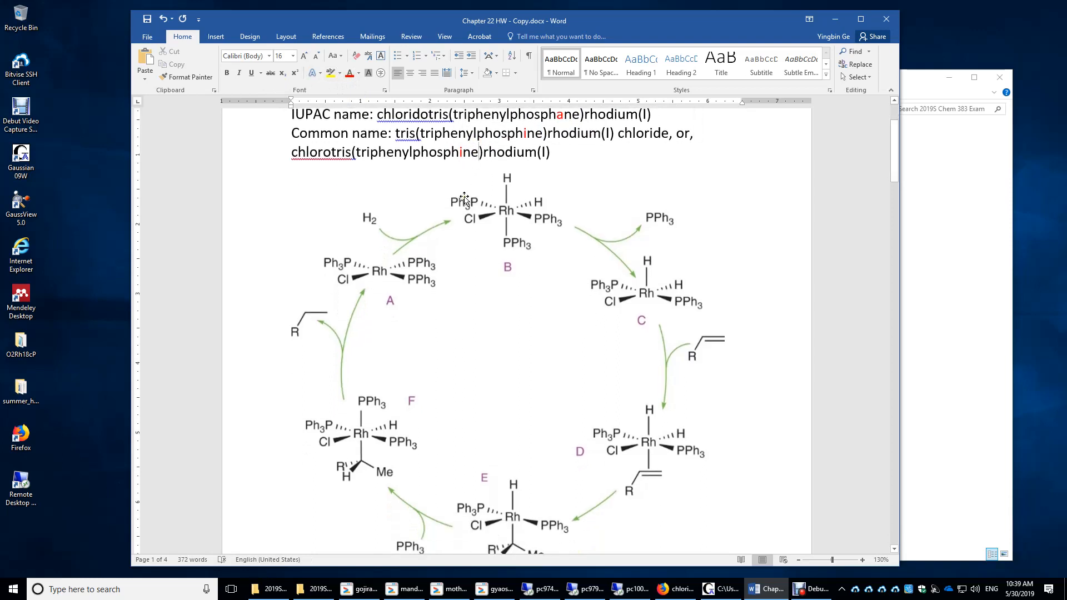
scroll(down, 3)
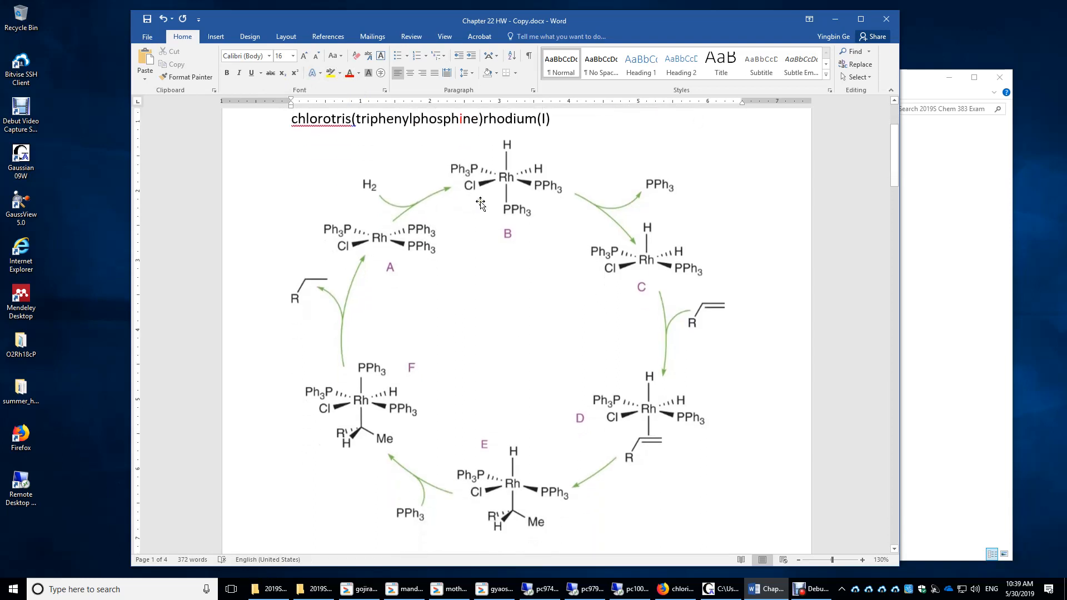
mouse_move(451, 286)
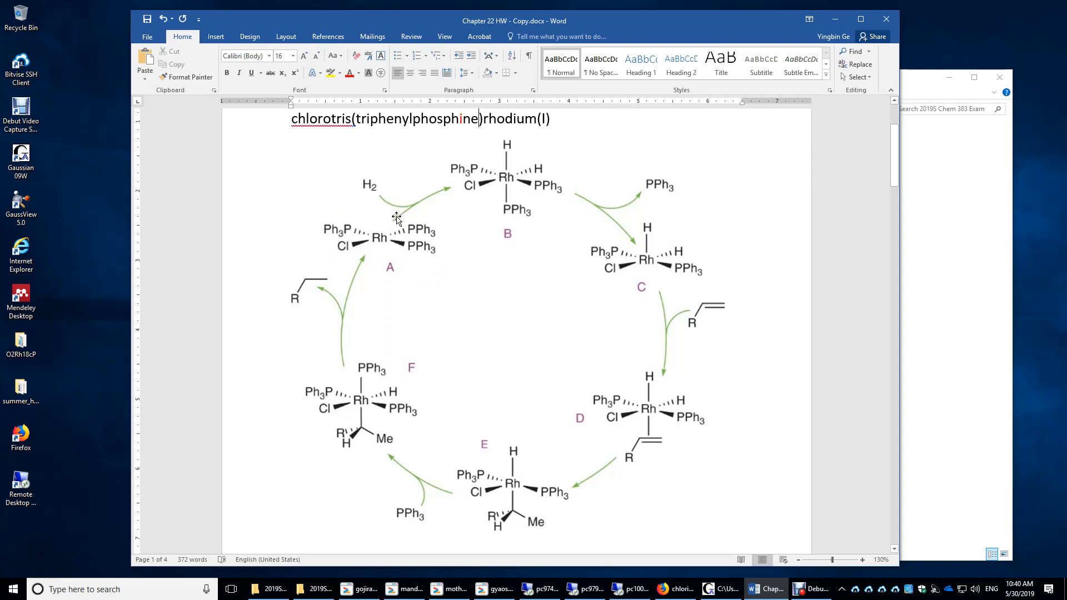
mouse_move(394, 243)
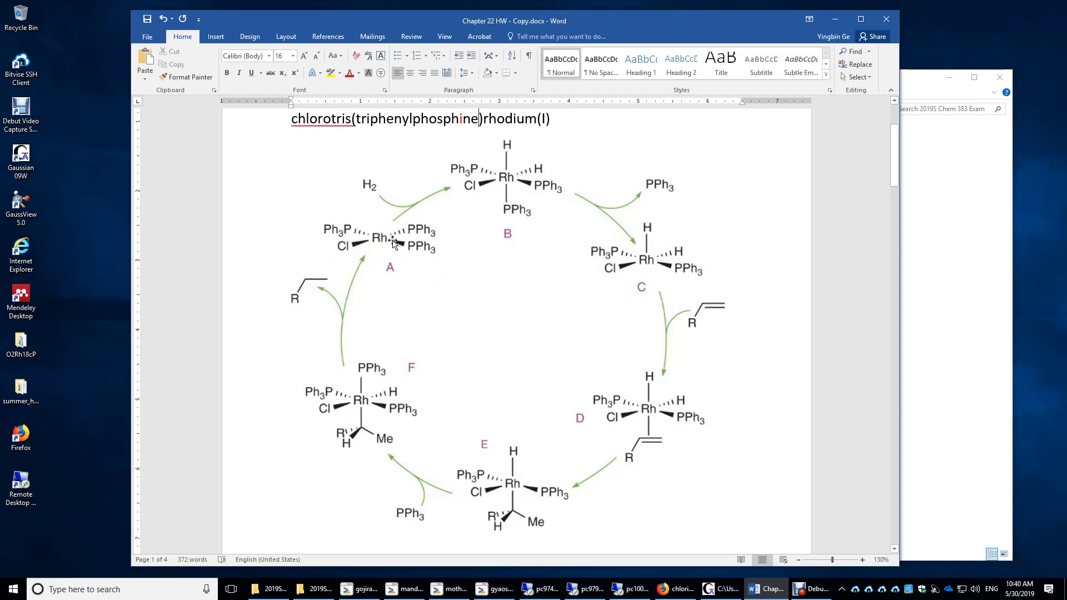
mouse_move(421, 231)
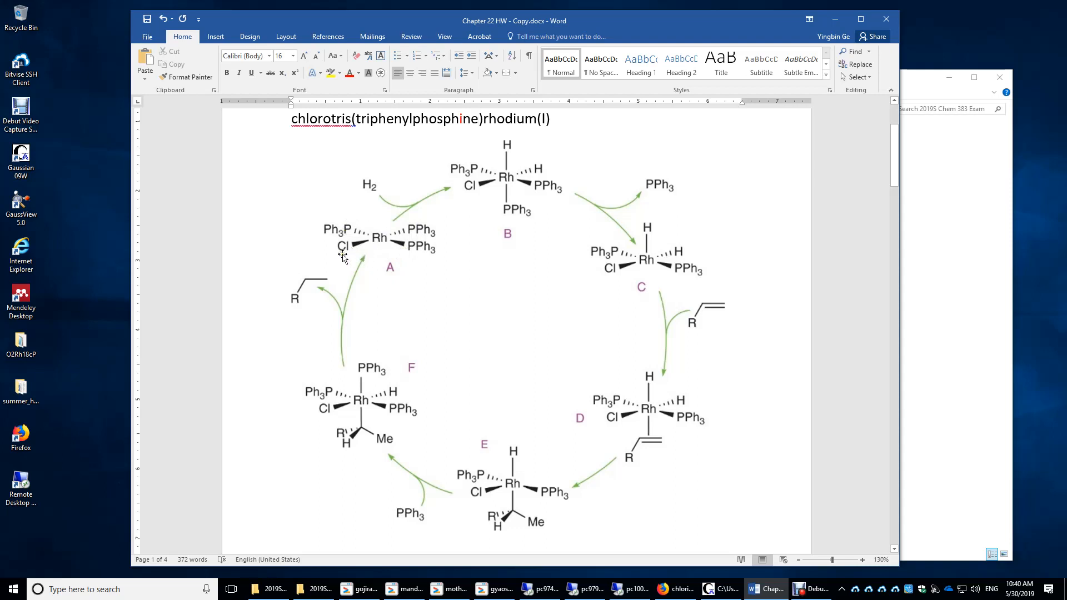
mouse_move(351, 245)
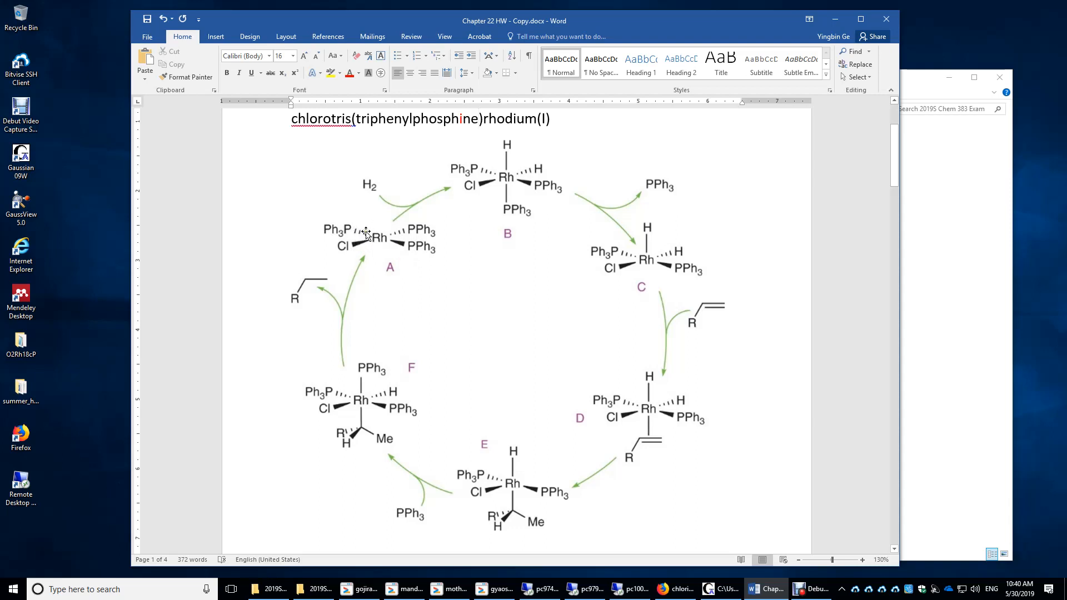
mouse_move(362, 235)
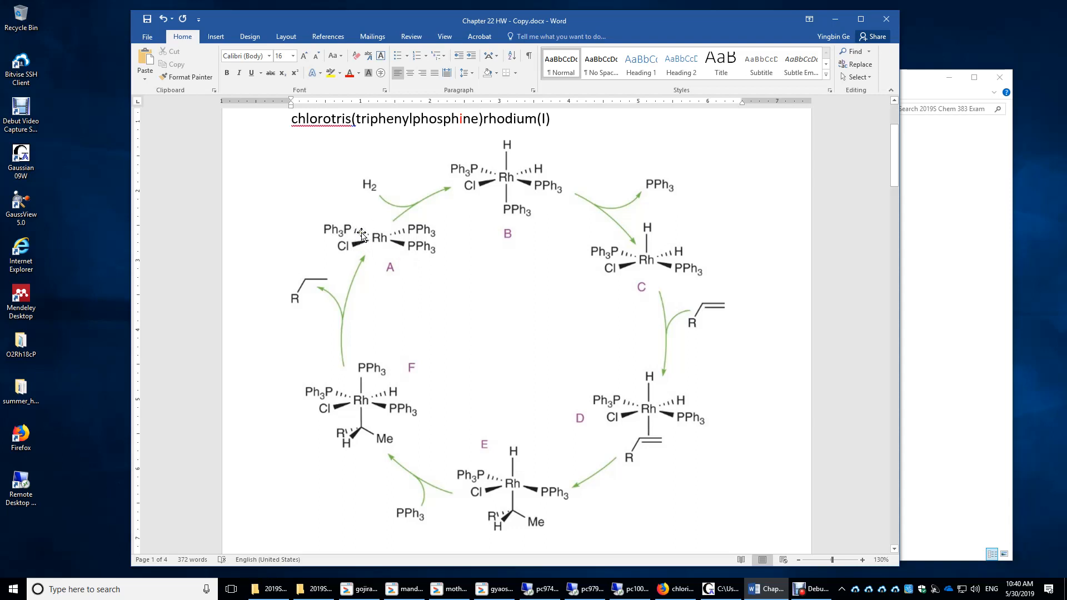
mouse_move(348, 229)
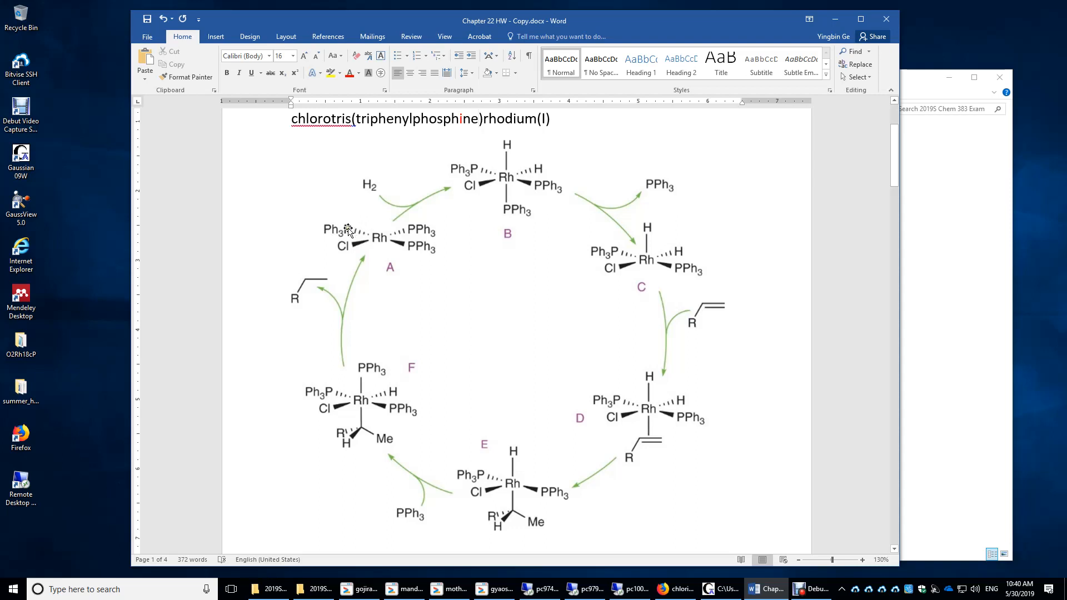
mouse_move(358, 222)
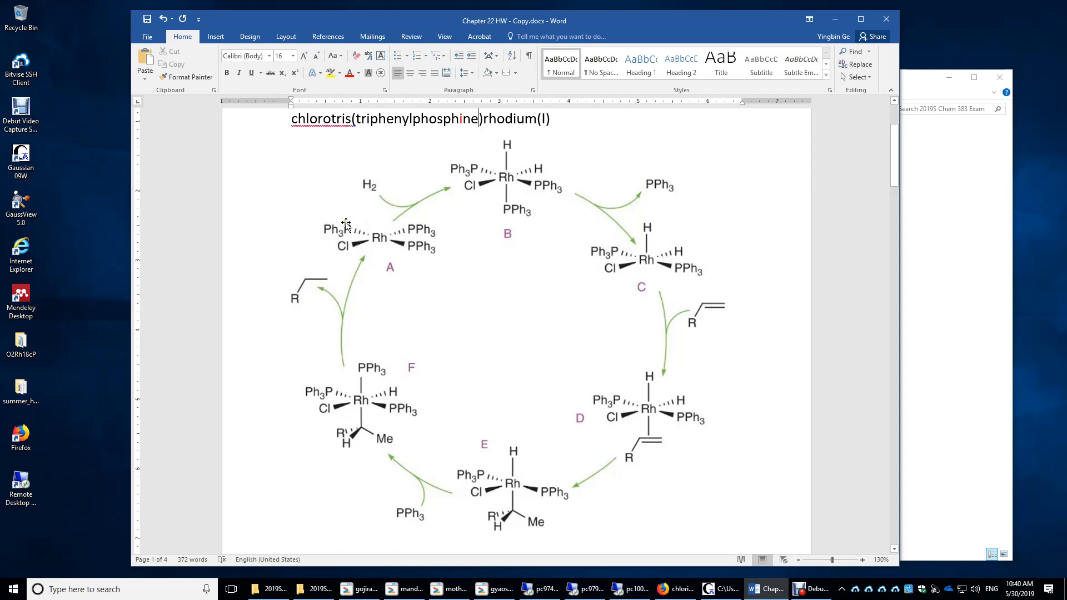
mouse_move(352, 226)
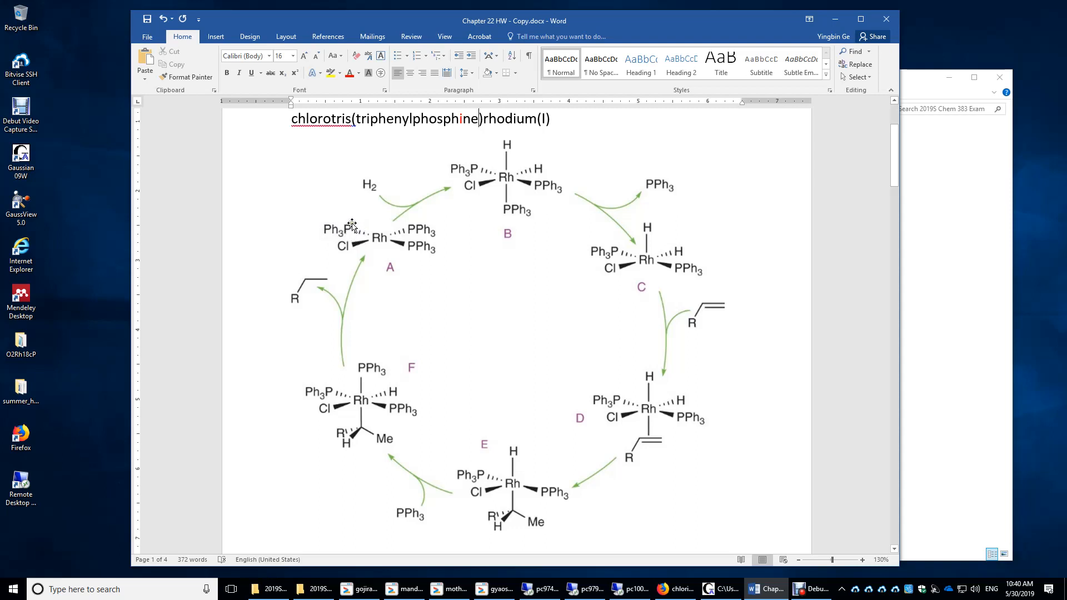
mouse_move(360, 227)
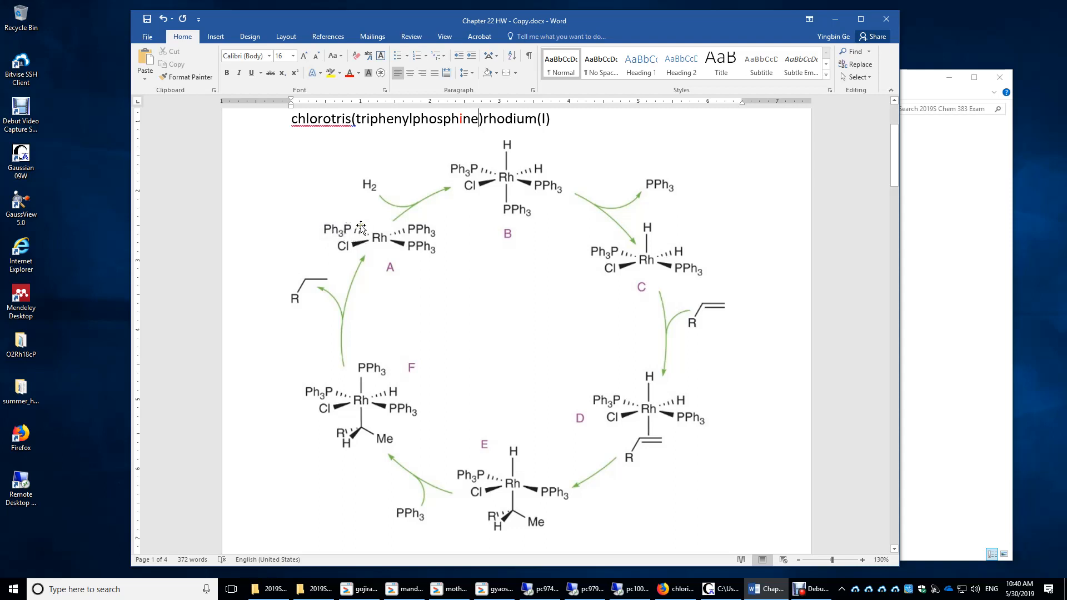
mouse_move(349, 227)
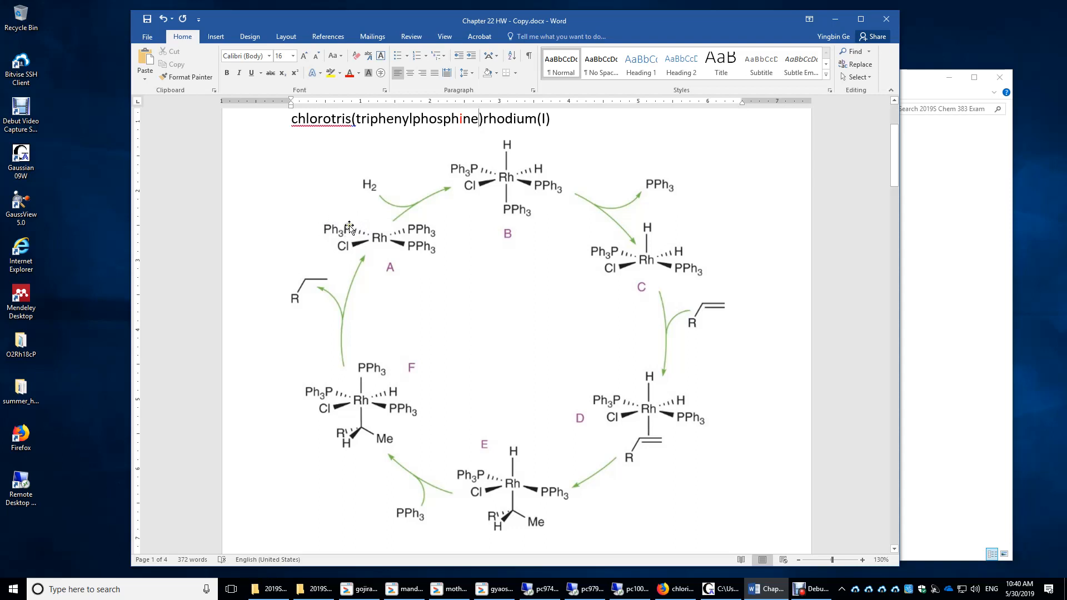
mouse_move(401, 251)
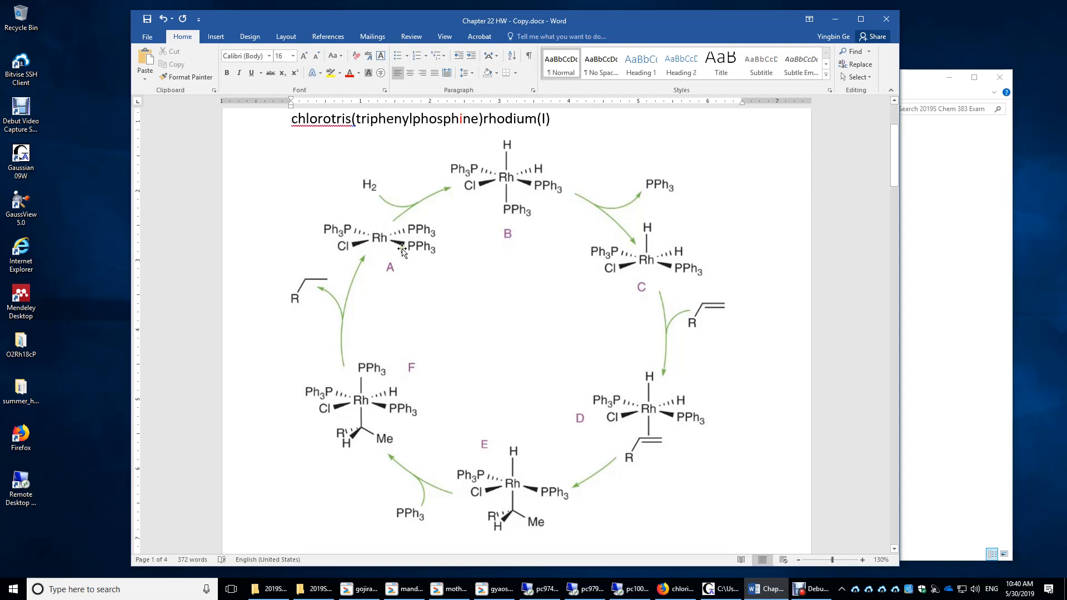
mouse_move(355, 248)
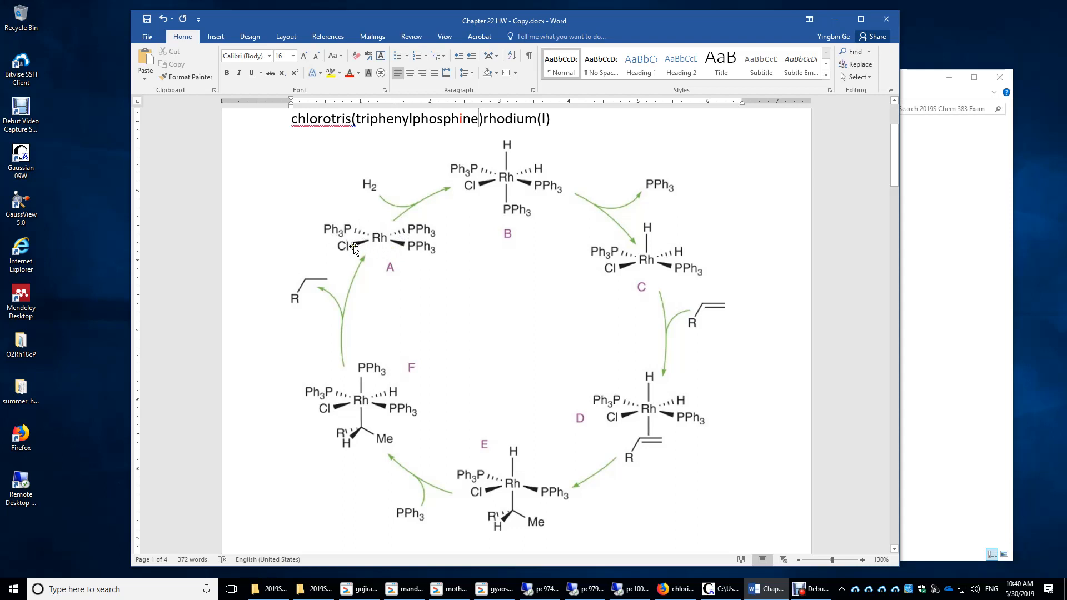
mouse_move(380, 249)
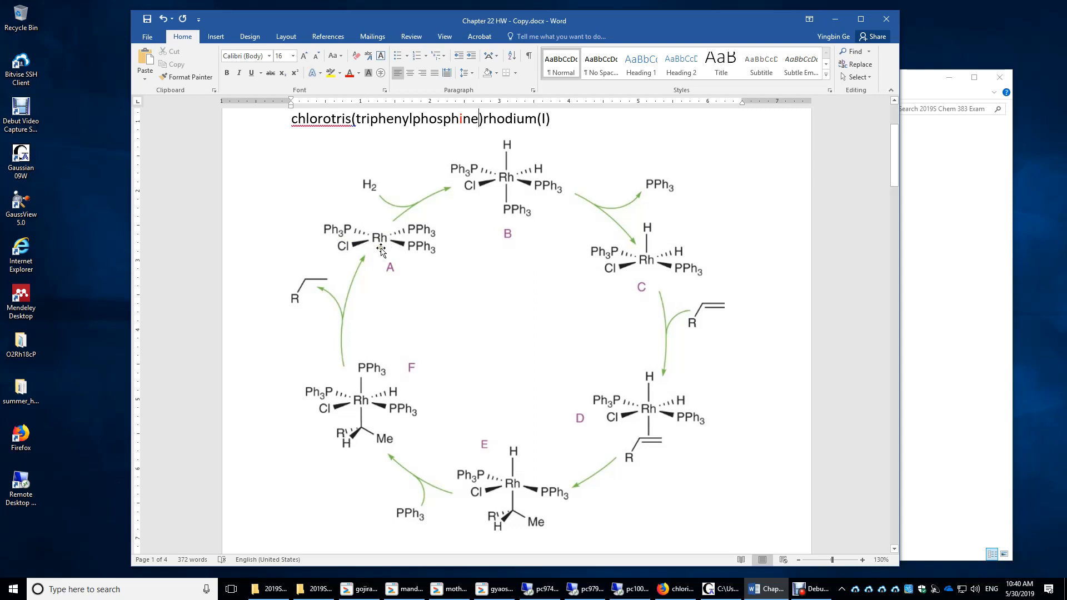
mouse_move(372, 238)
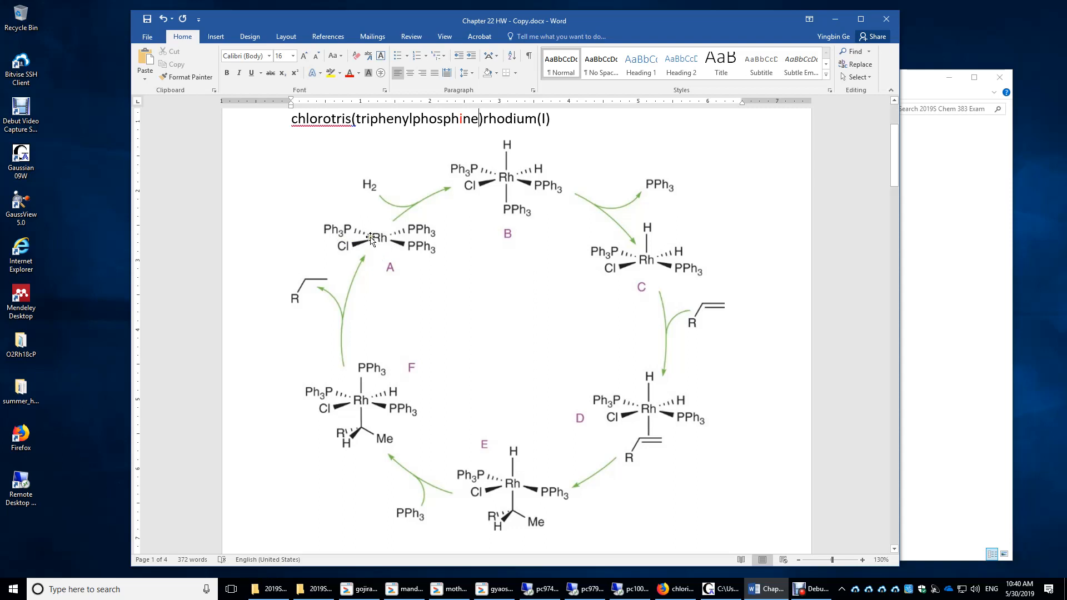
mouse_move(380, 188)
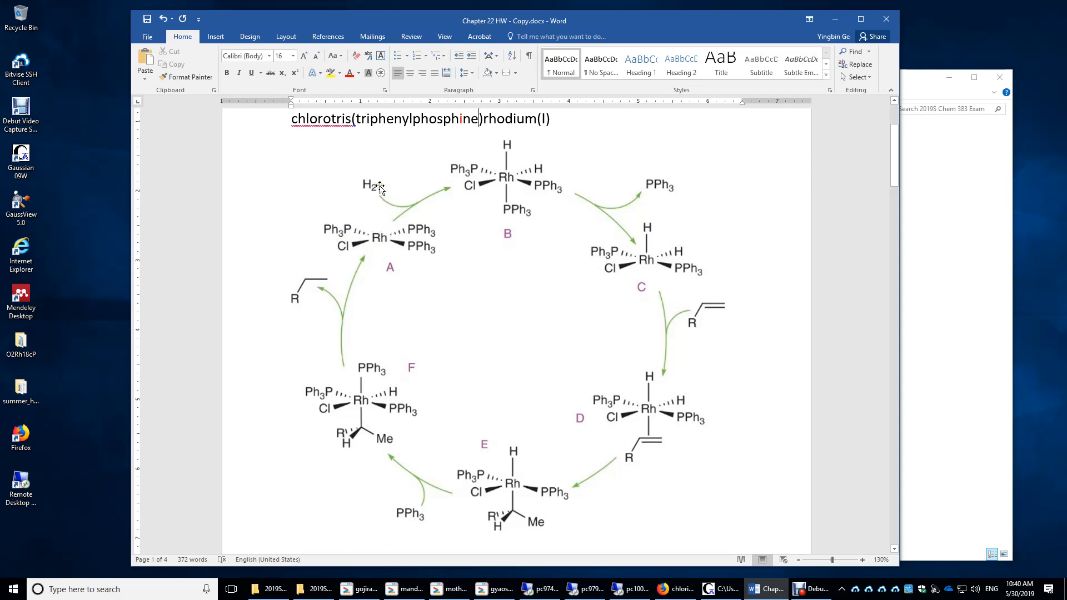
mouse_move(387, 224)
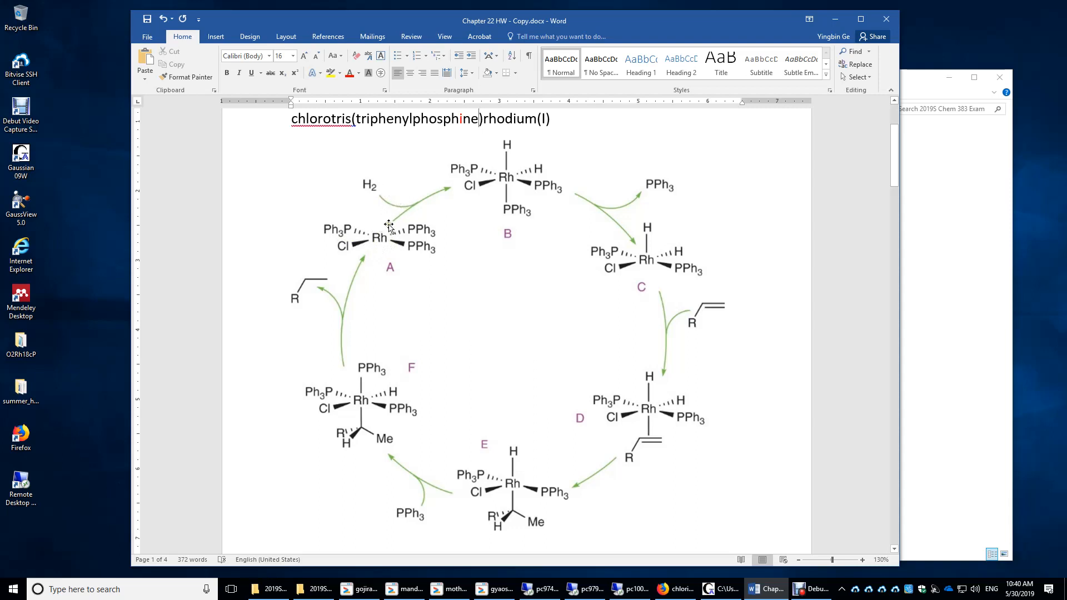
mouse_move(393, 216)
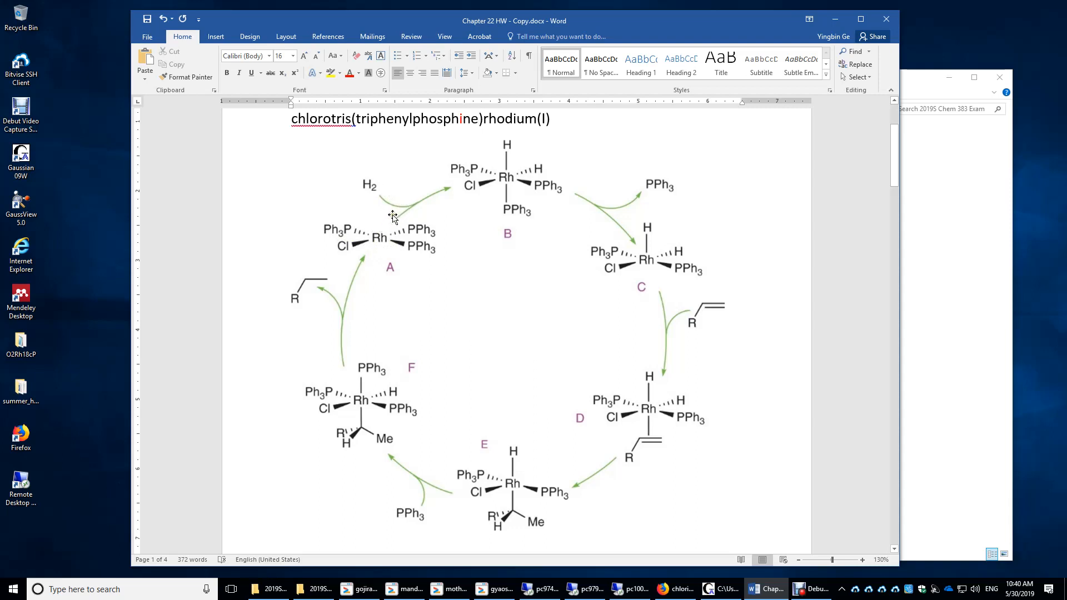
mouse_move(389, 207)
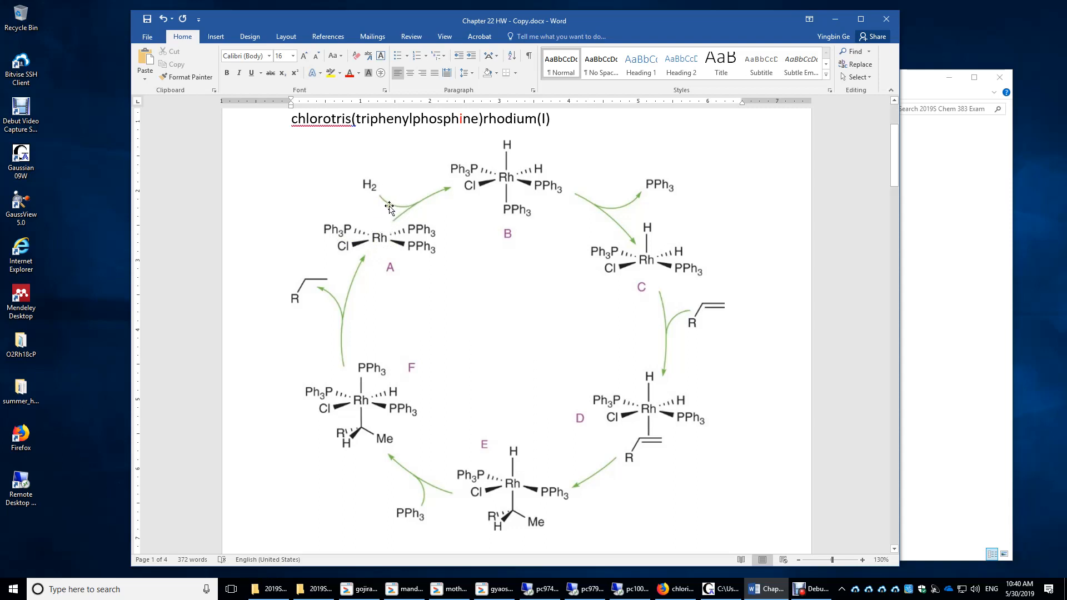
mouse_move(389, 215)
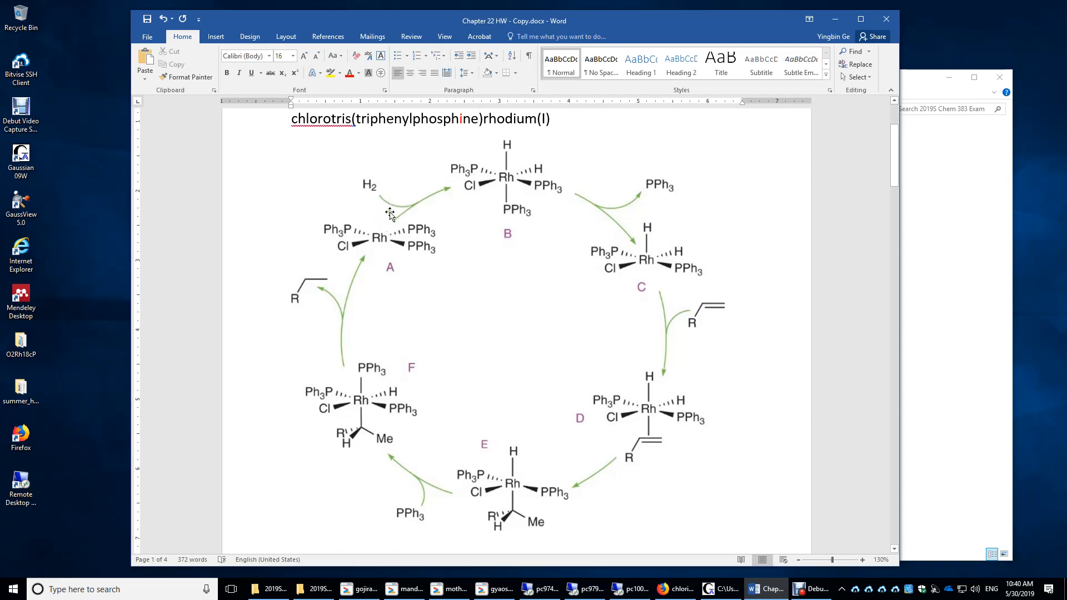
mouse_move(409, 229)
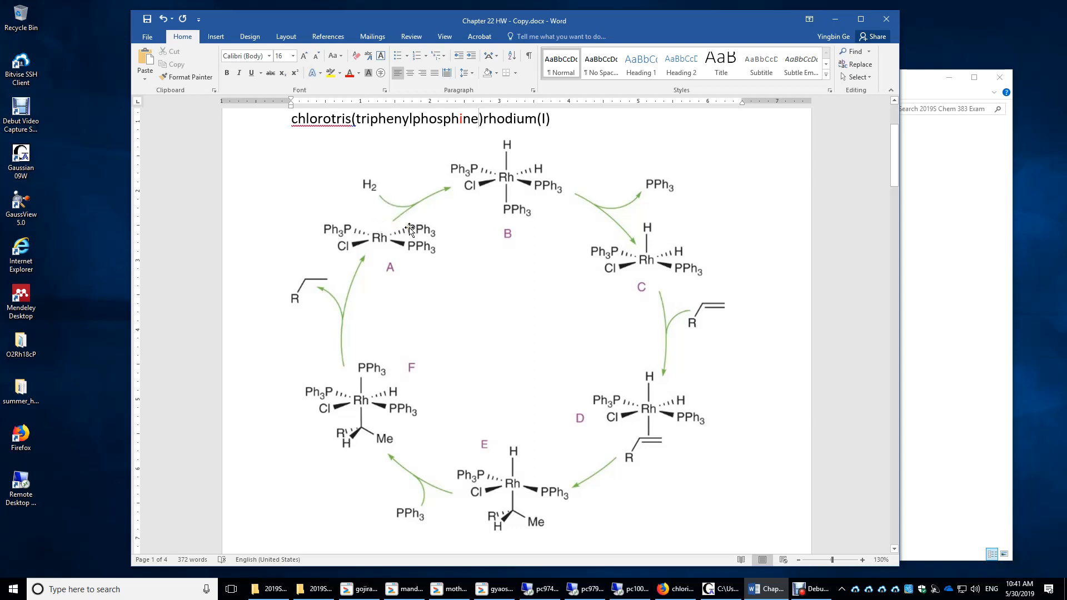
mouse_move(376, 207)
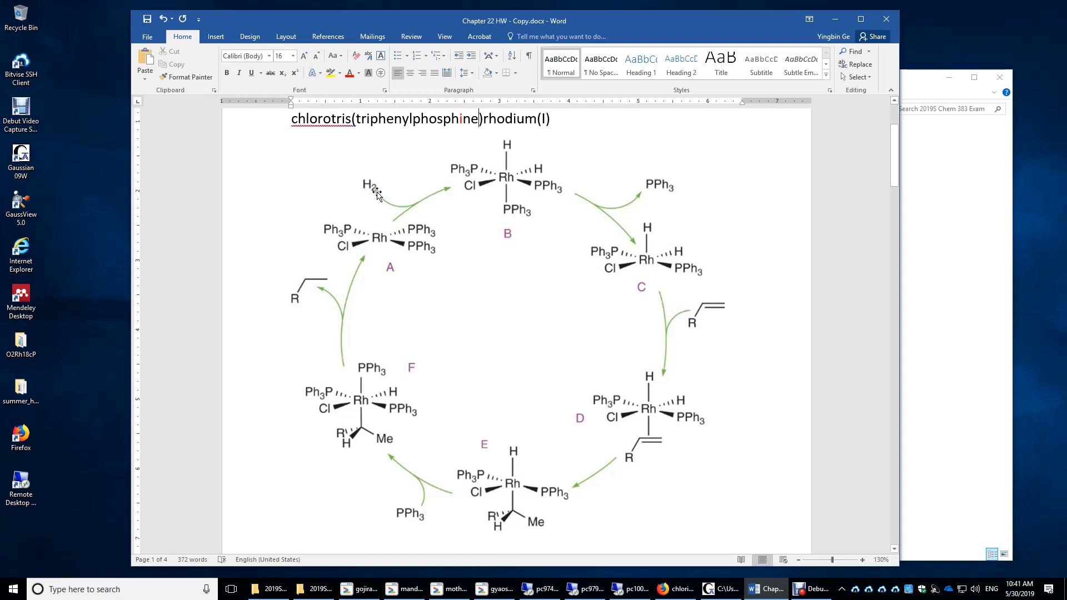
mouse_move(420, 205)
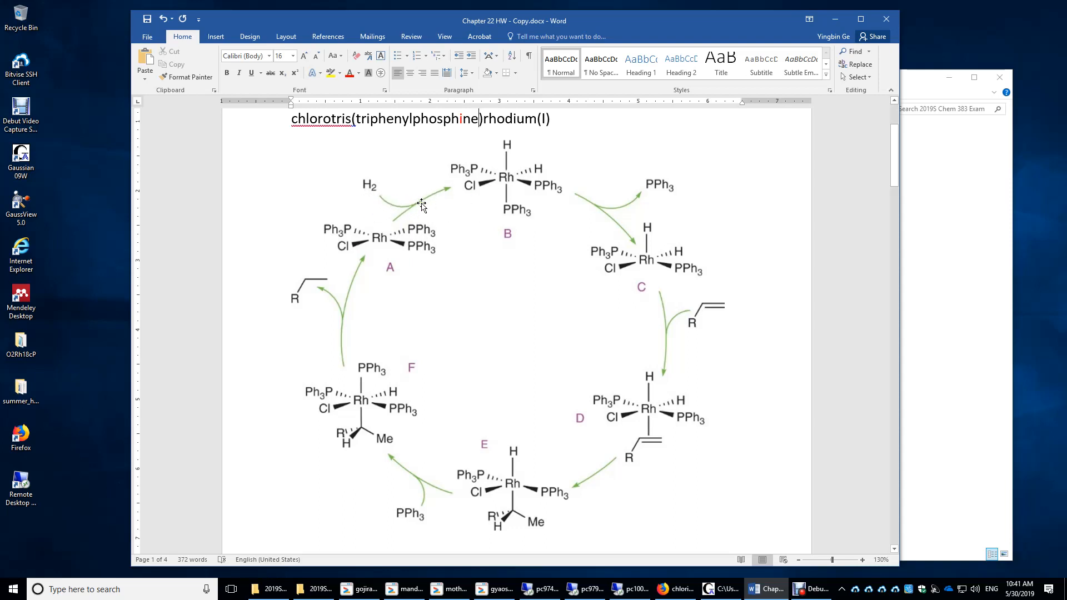
mouse_move(509, 186)
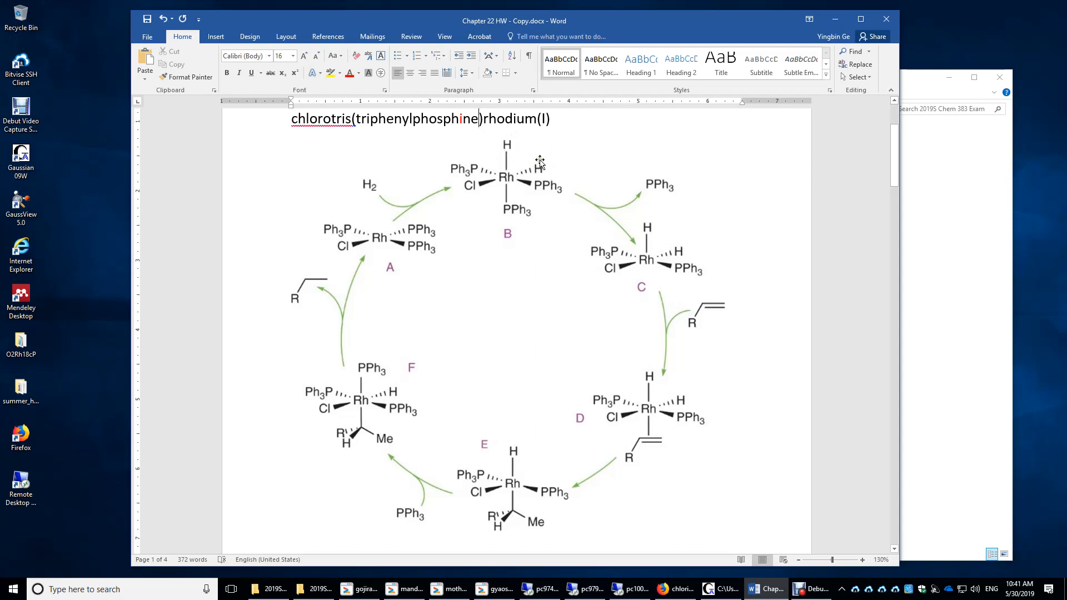
mouse_move(464, 194)
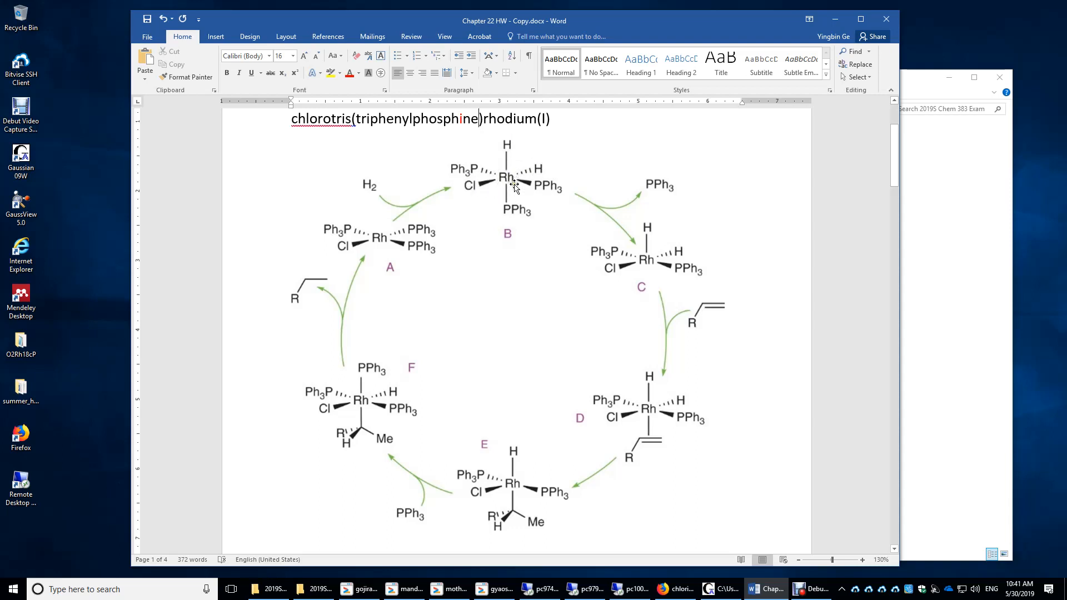
mouse_move(507, 187)
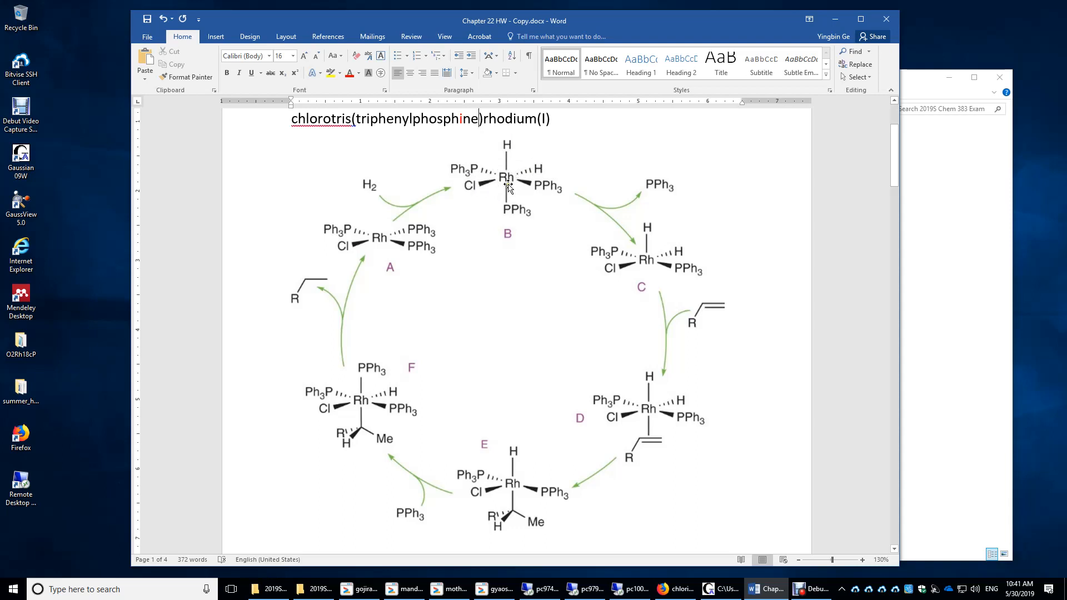
mouse_move(385, 241)
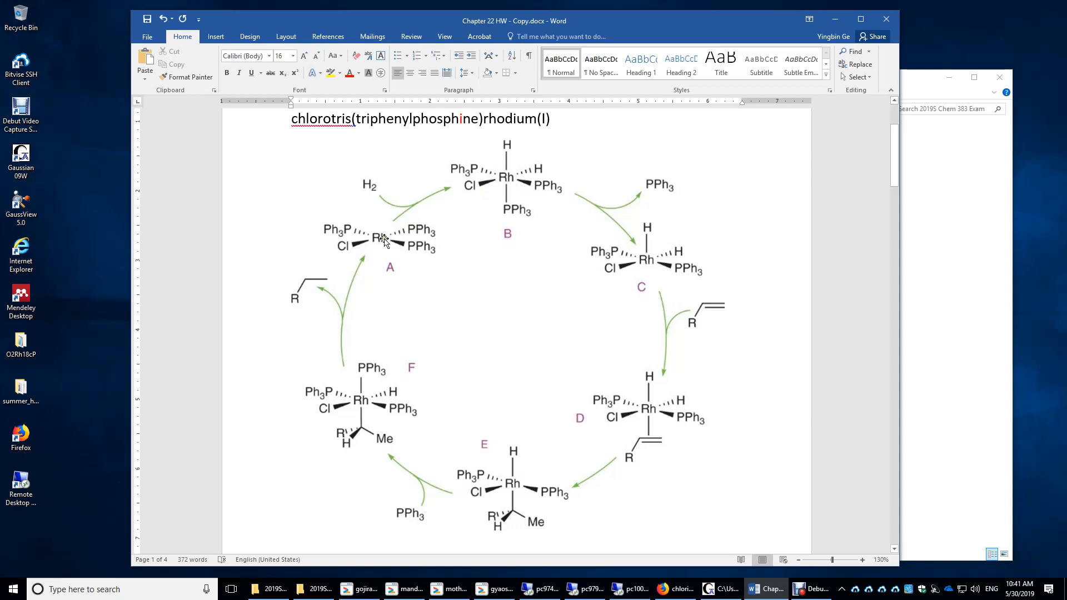
mouse_move(448, 200)
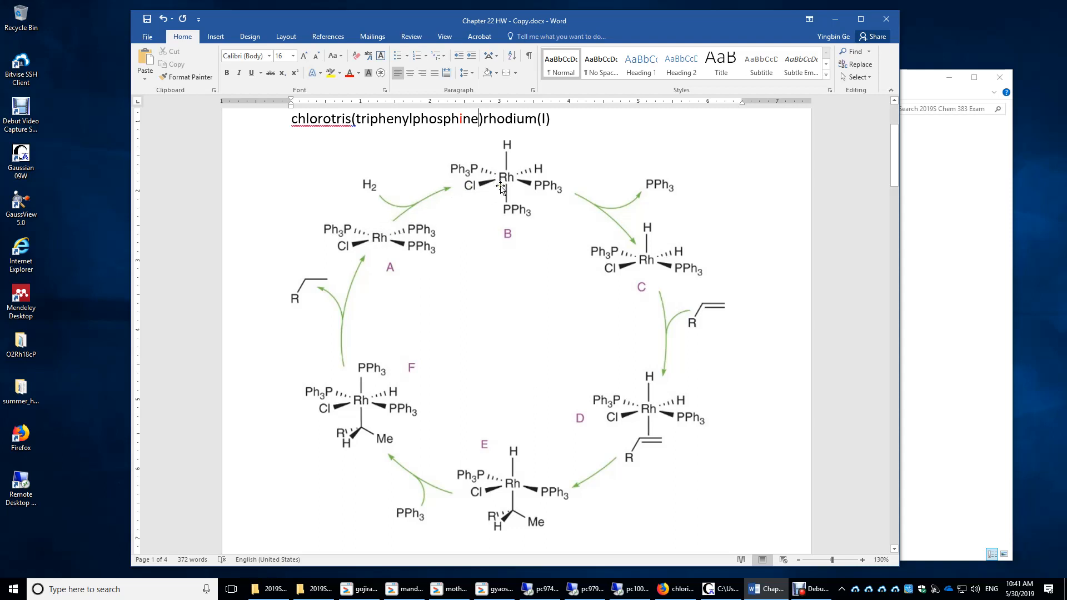
mouse_move(520, 171)
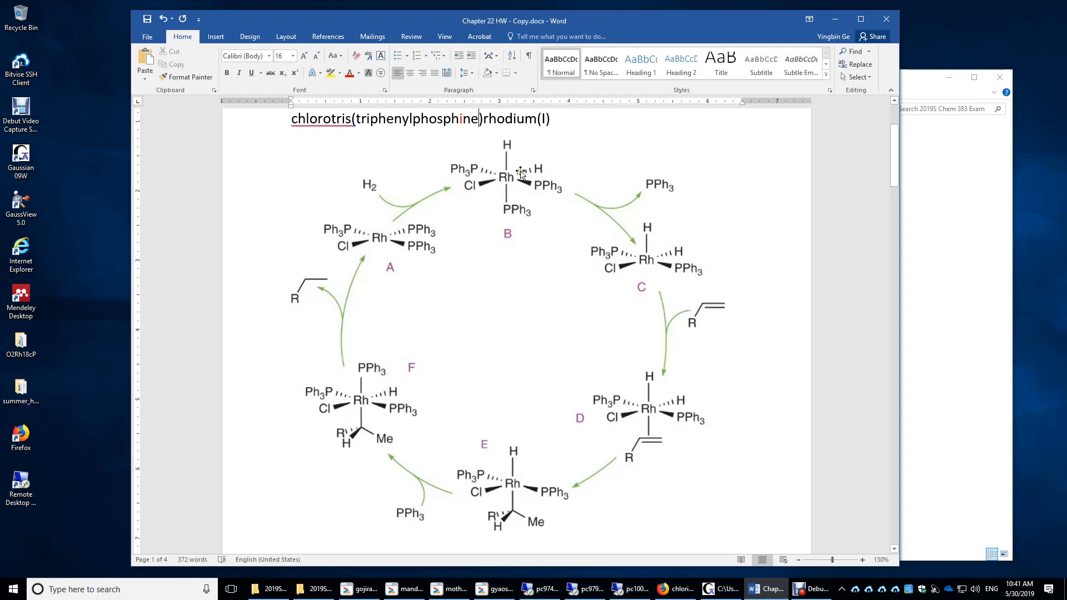
mouse_move(518, 219)
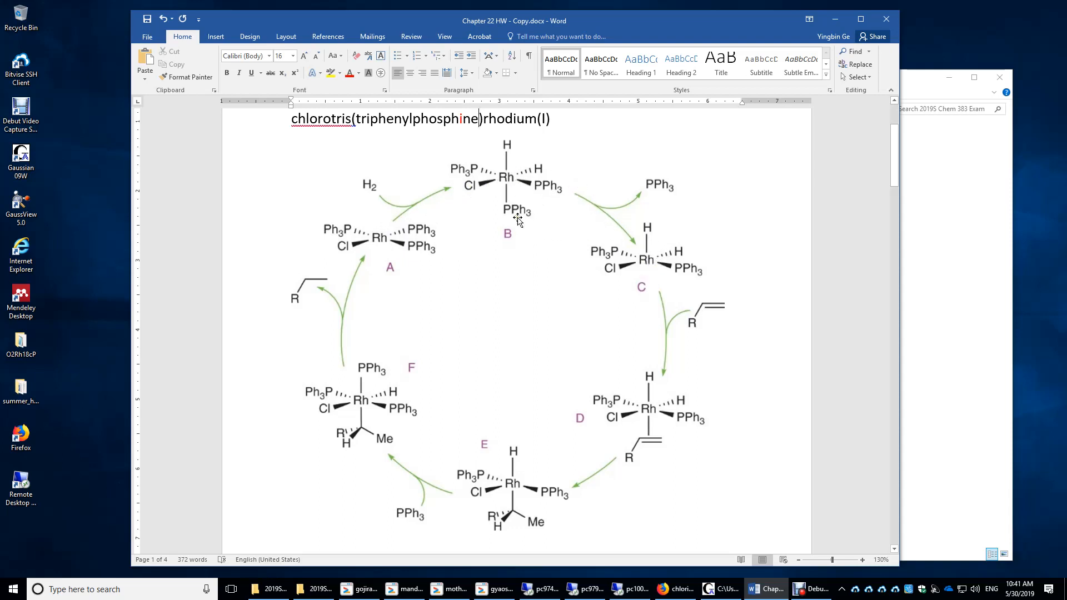
mouse_move(552, 195)
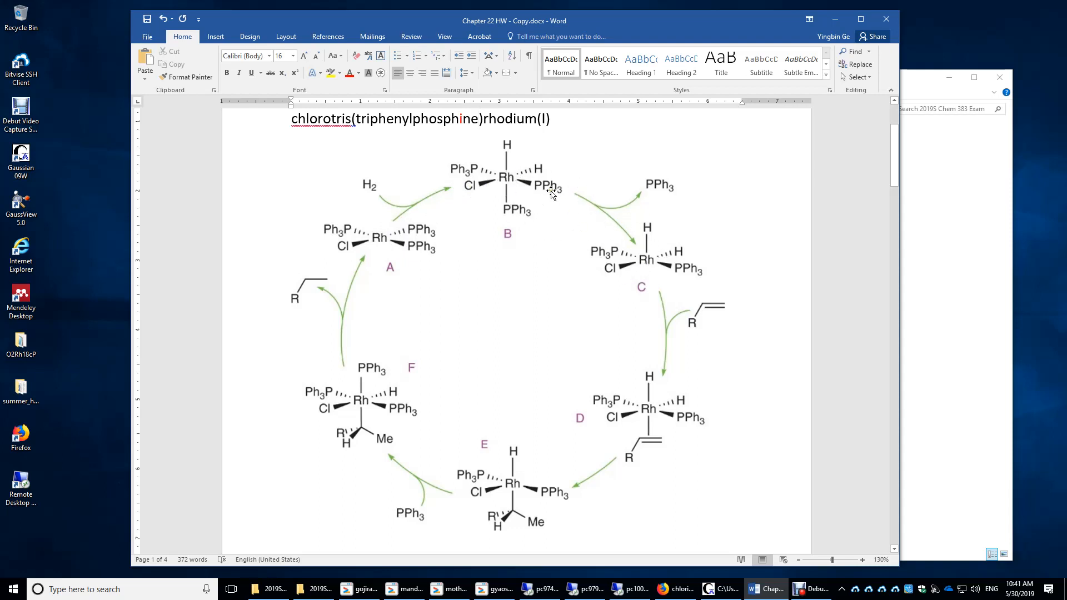
mouse_move(549, 180)
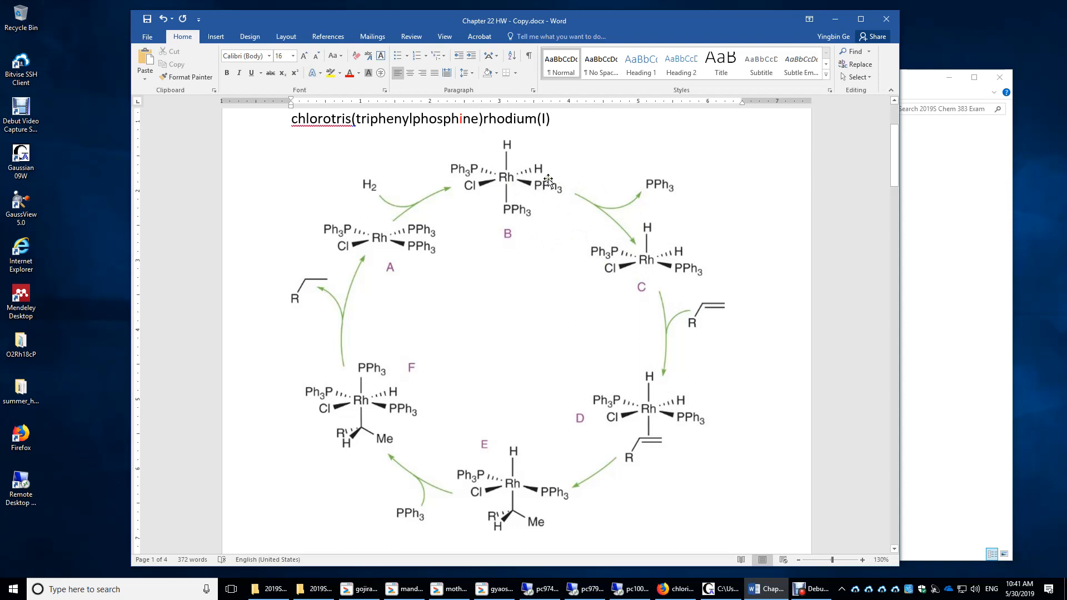
mouse_move(654, 273)
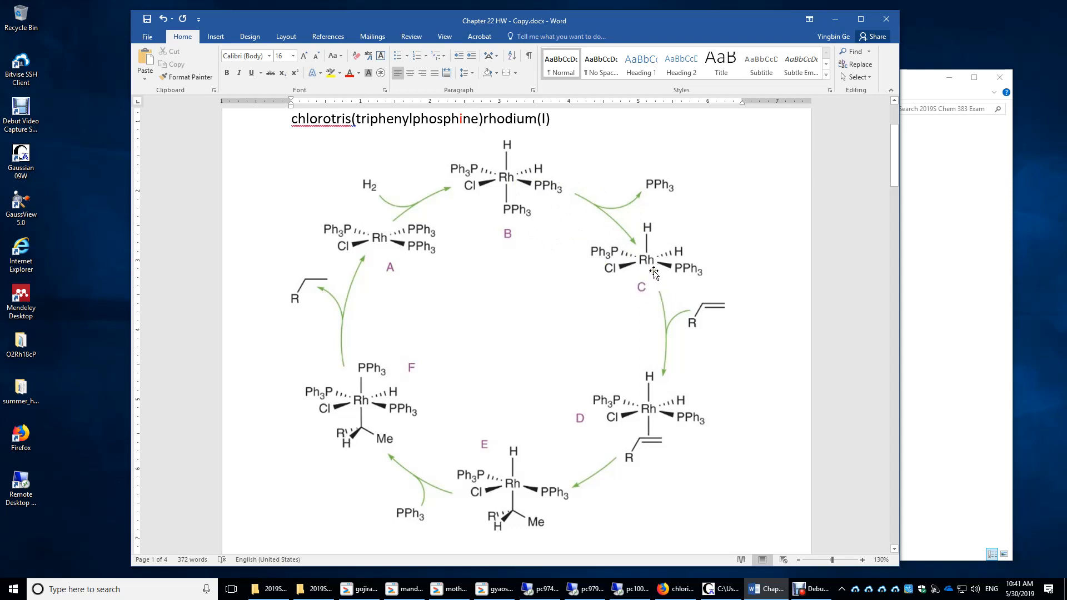
mouse_move(664, 285)
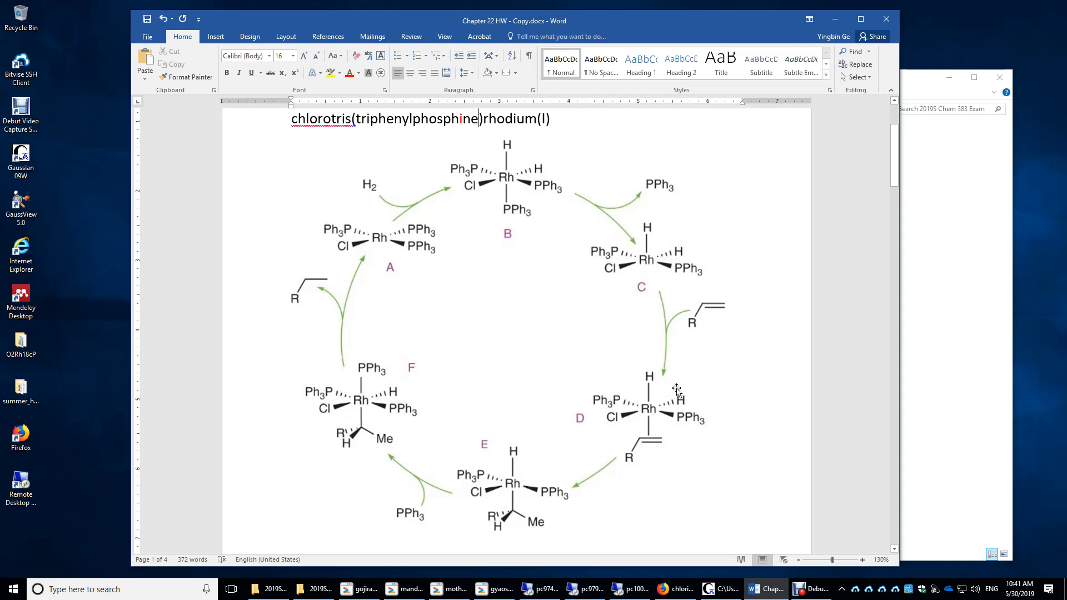
mouse_move(704, 296)
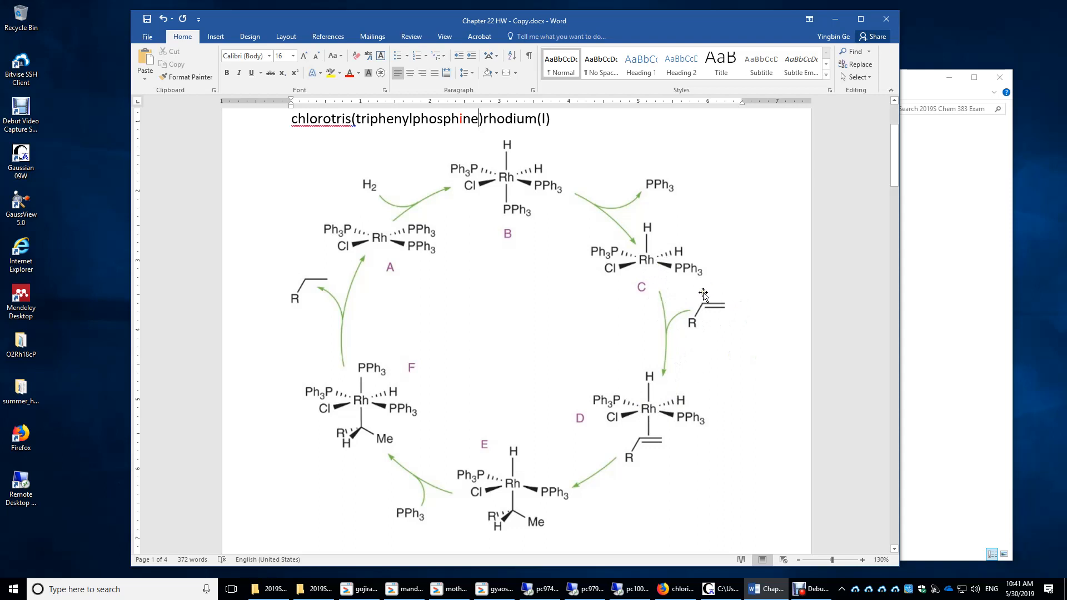
mouse_move(646, 269)
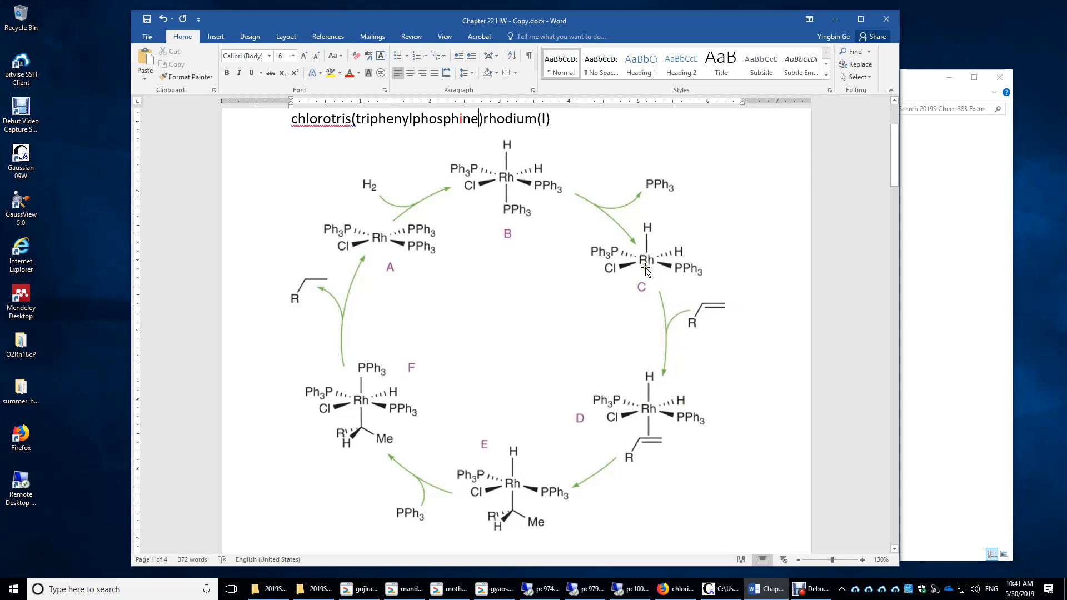
mouse_move(706, 394)
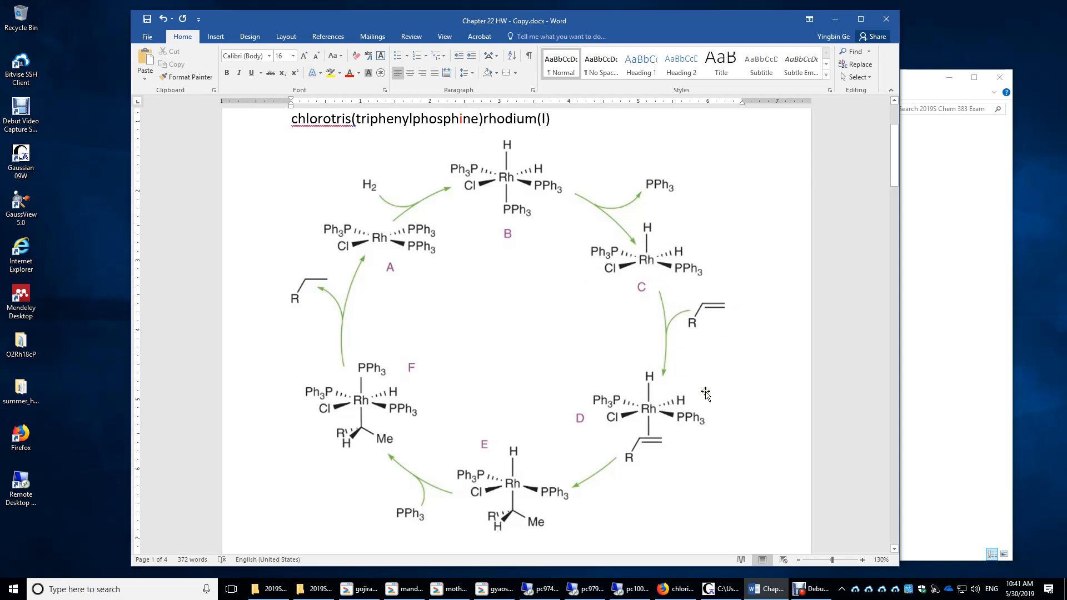
mouse_move(653, 412)
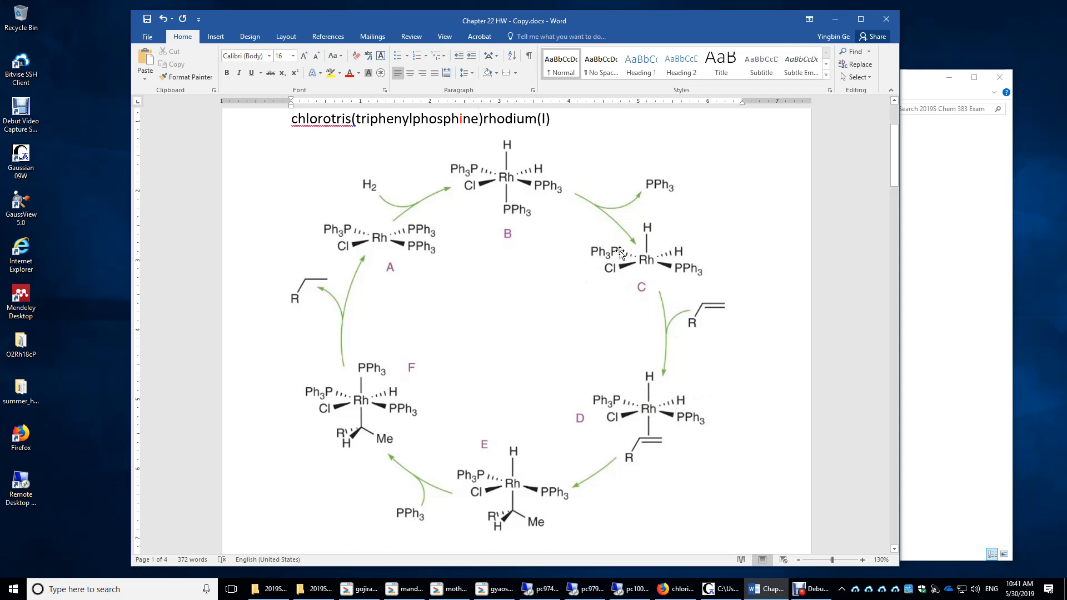
mouse_move(647, 211)
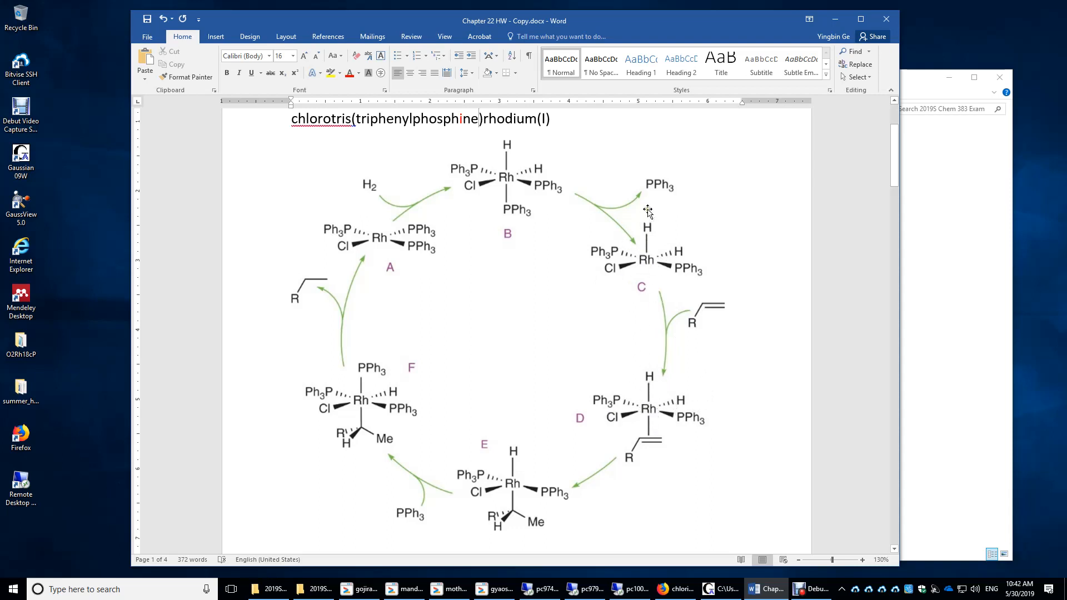
mouse_move(662, 384)
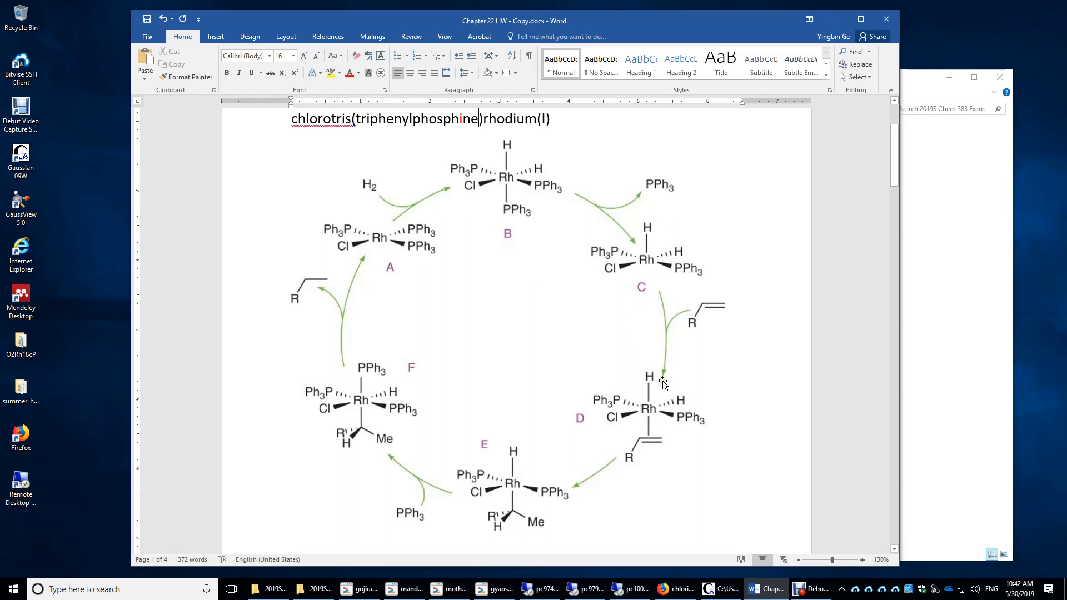
mouse_move(654, 417)
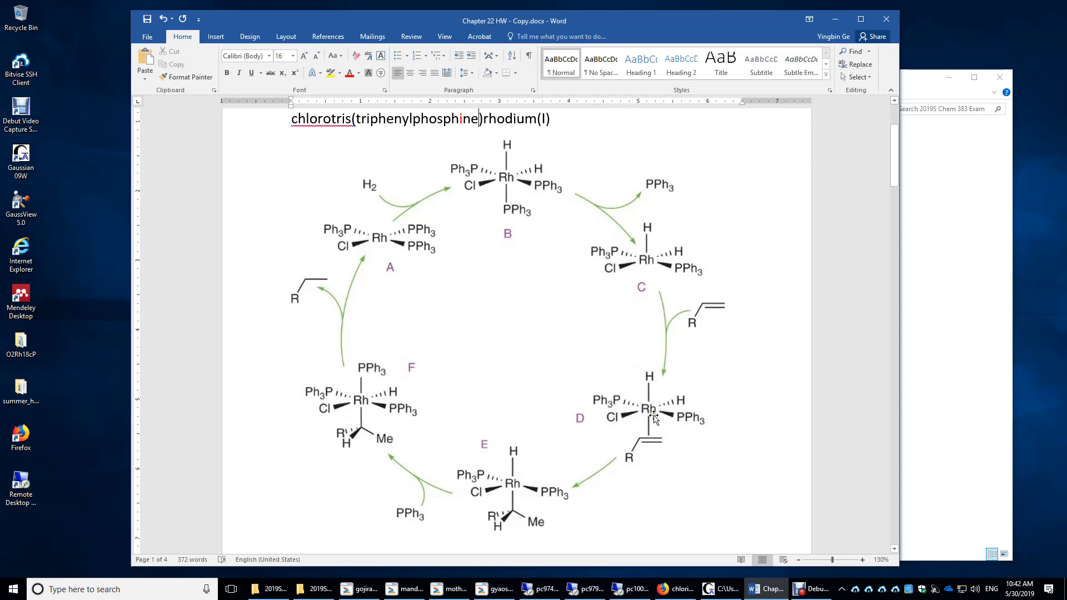
mouse_move(650, 420)
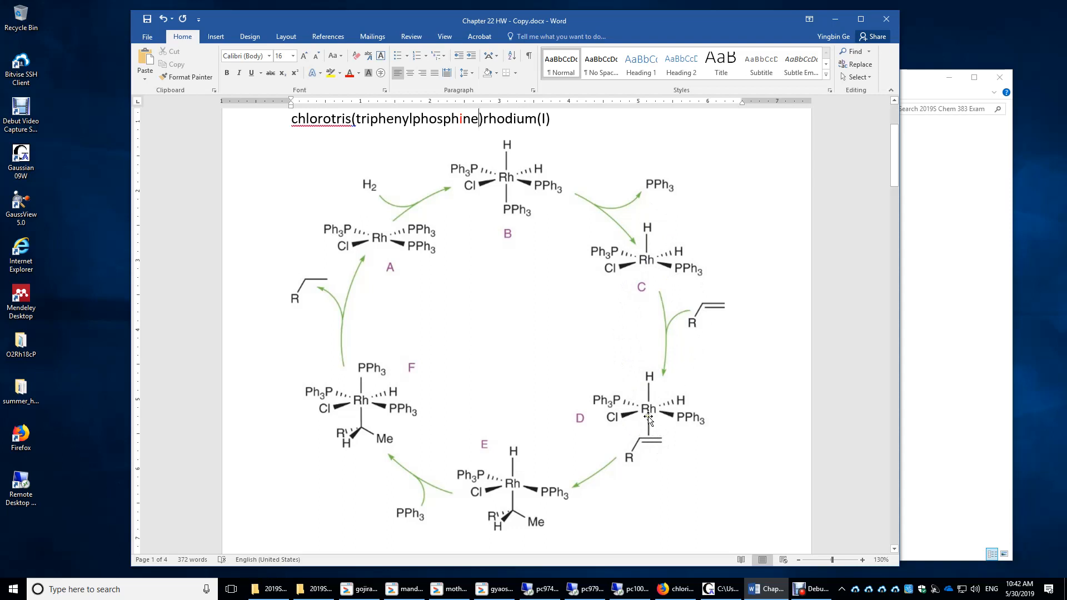
mouse_move(663, 420)
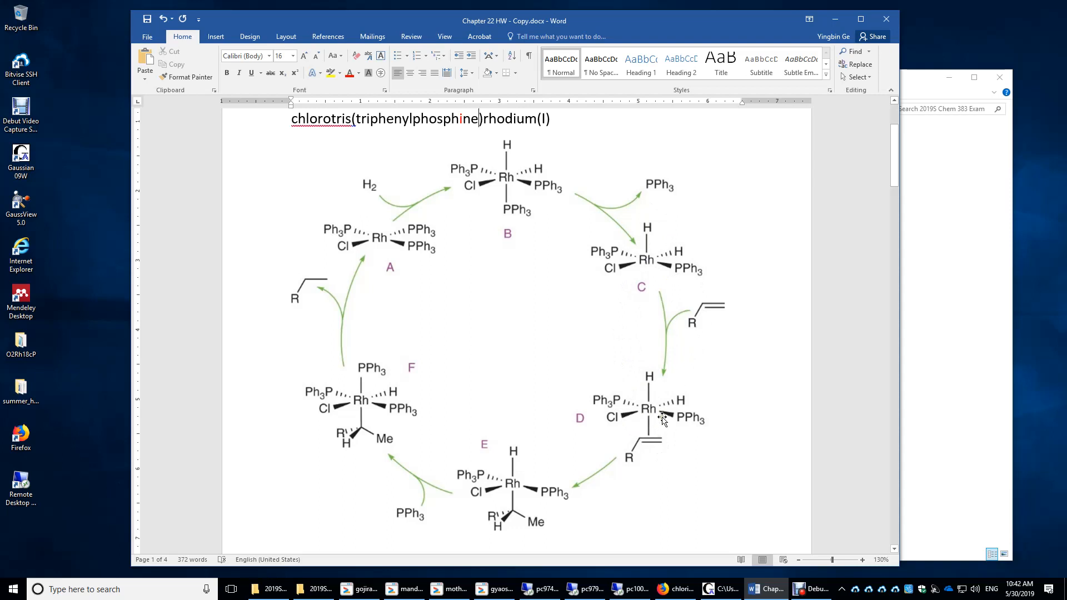
mouse_move(643, 423)
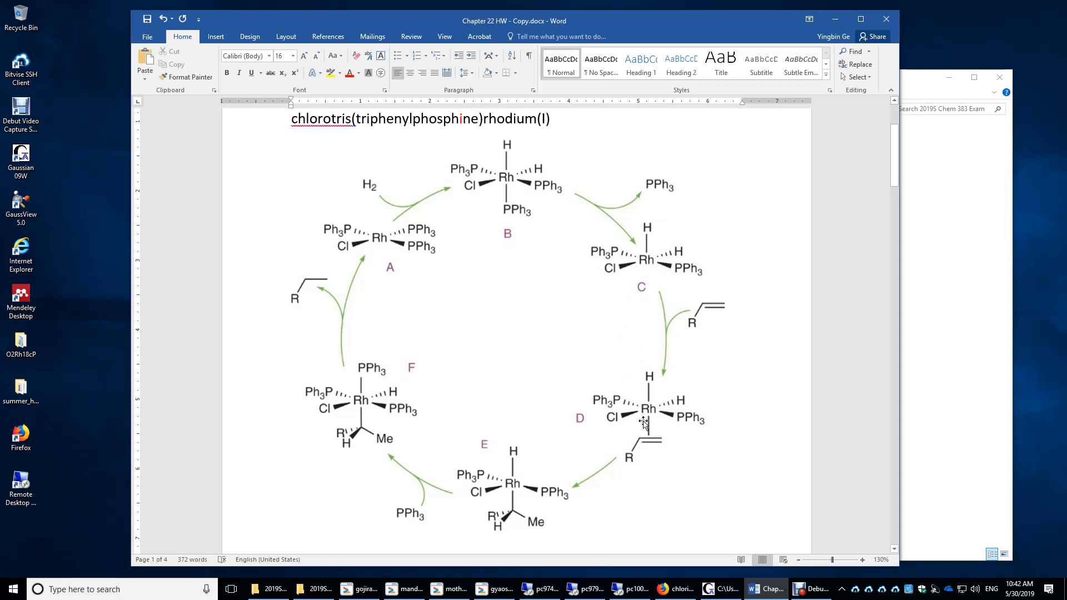
mouse_move(648, 426)
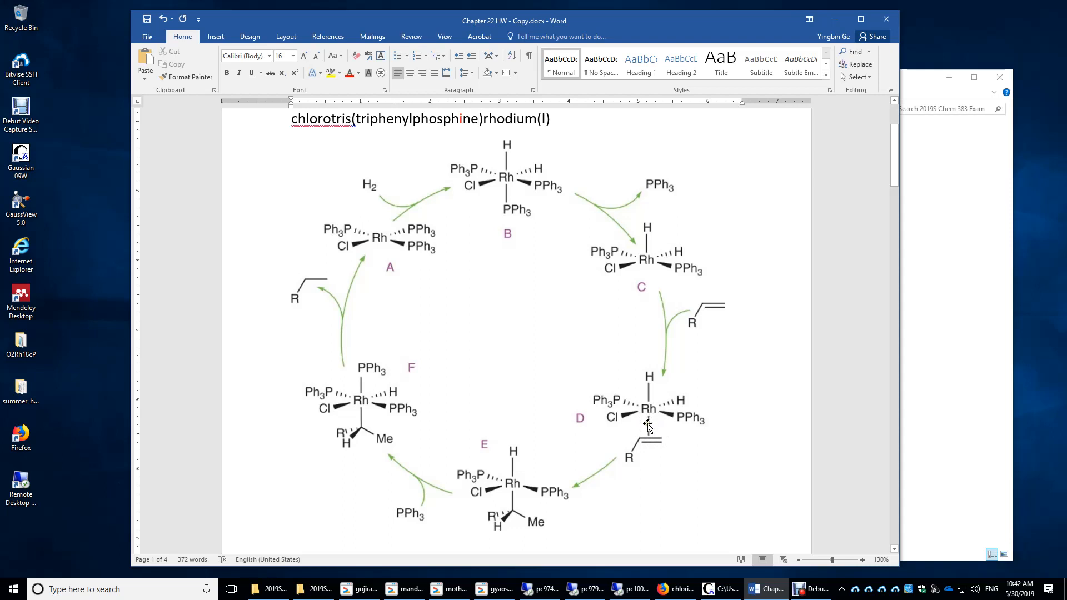
mouse_move(639, 450)
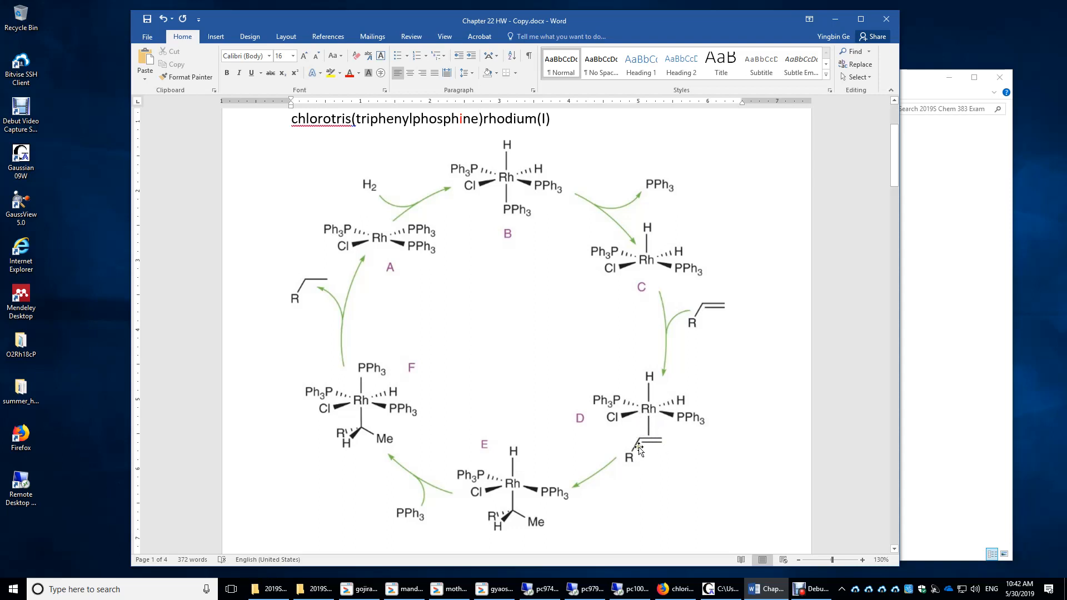
mouse_move(647, 449)
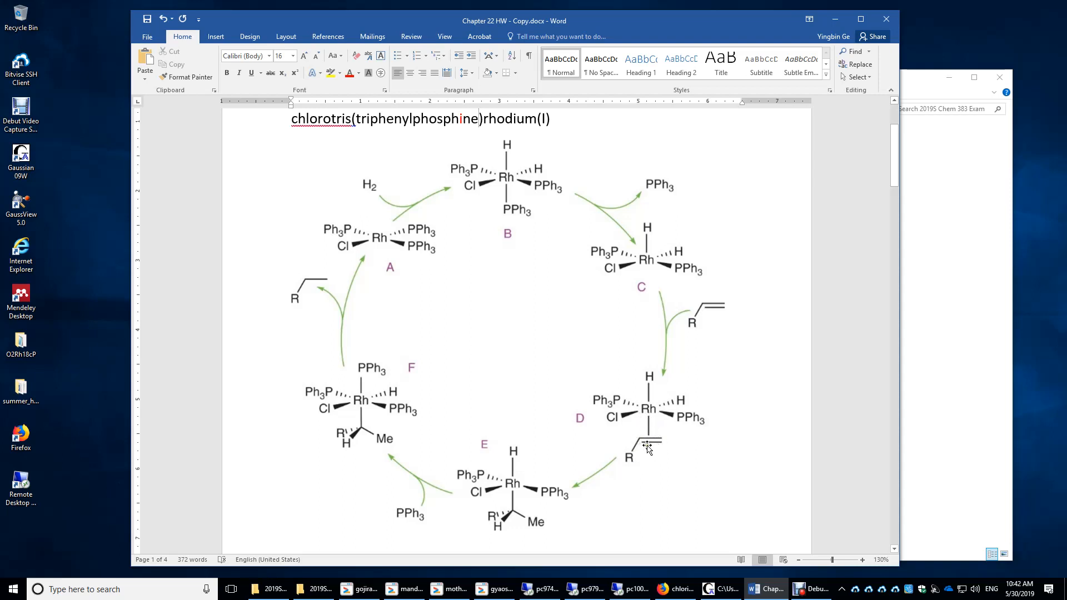
mouse_move(663, 446)
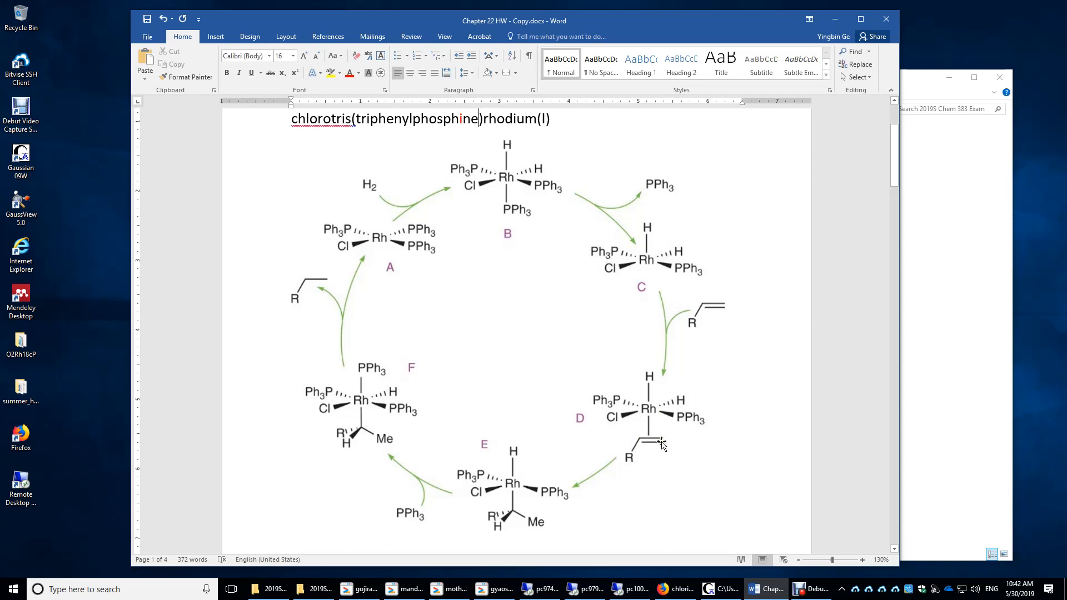
mouse_move(646, 424)
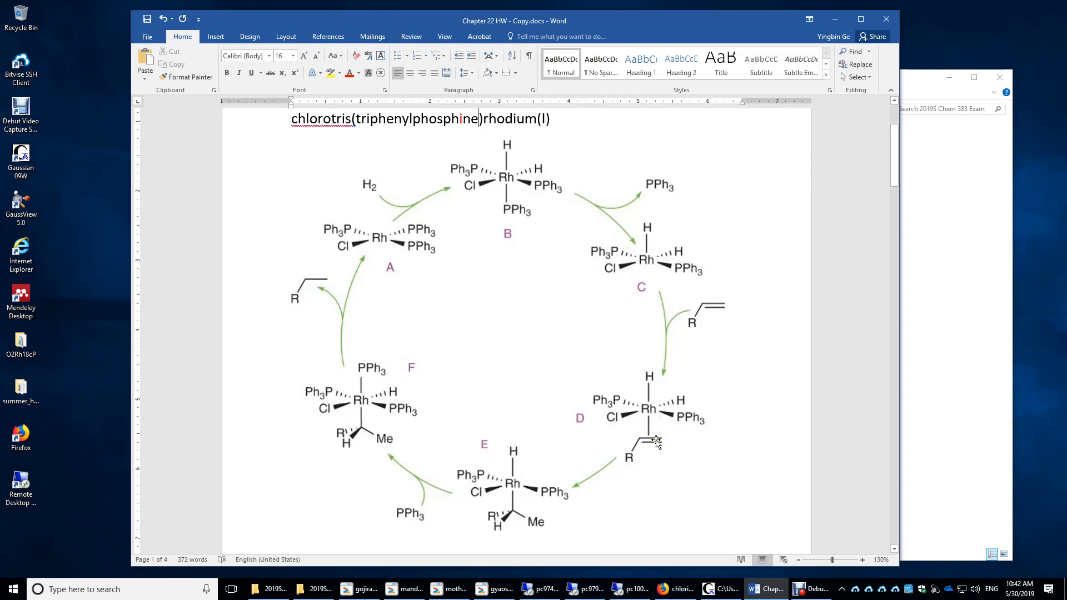
mouse_move(660, 458)
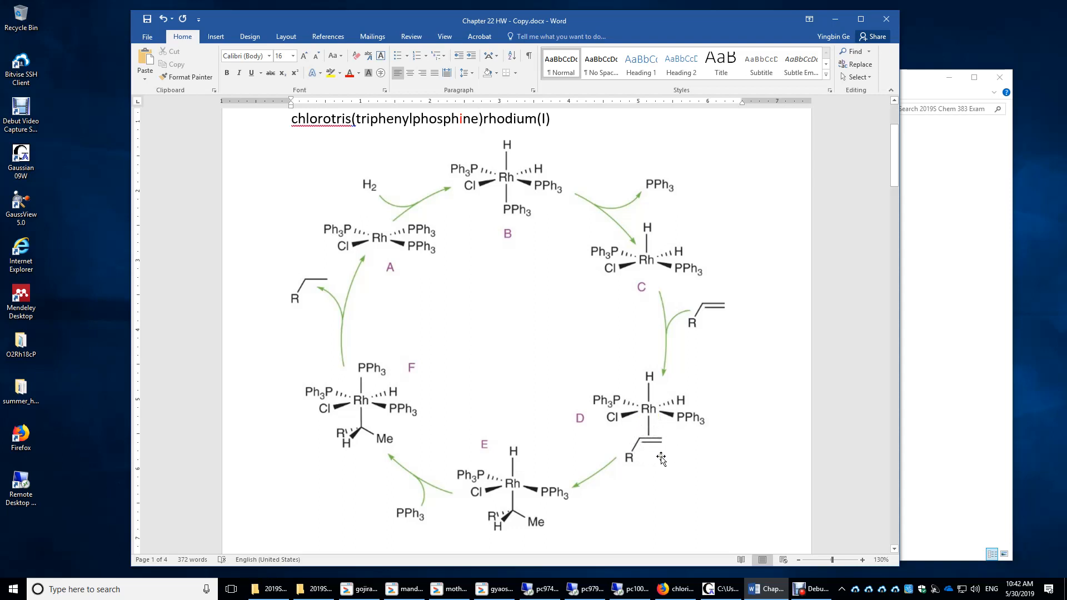
mouse_move(651, 472)
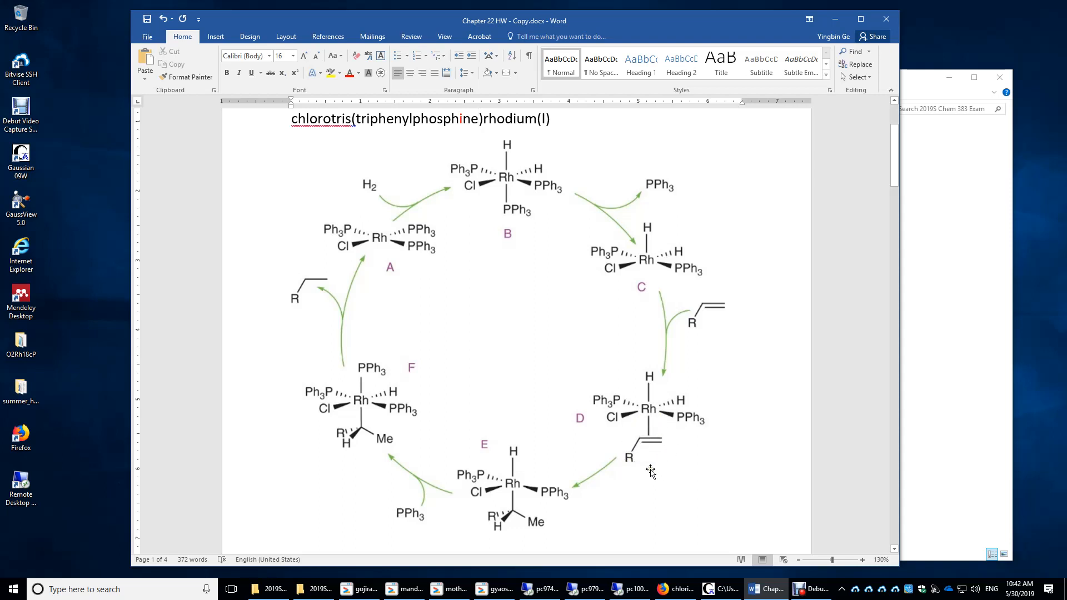
mouse_move(656, 438)
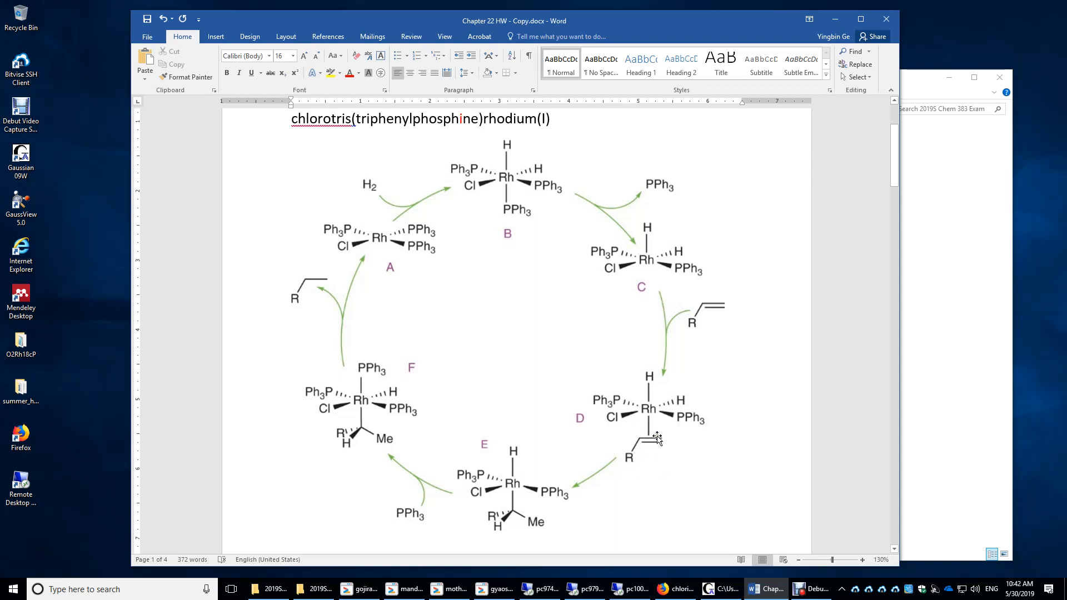
mouse_move(652, 404)
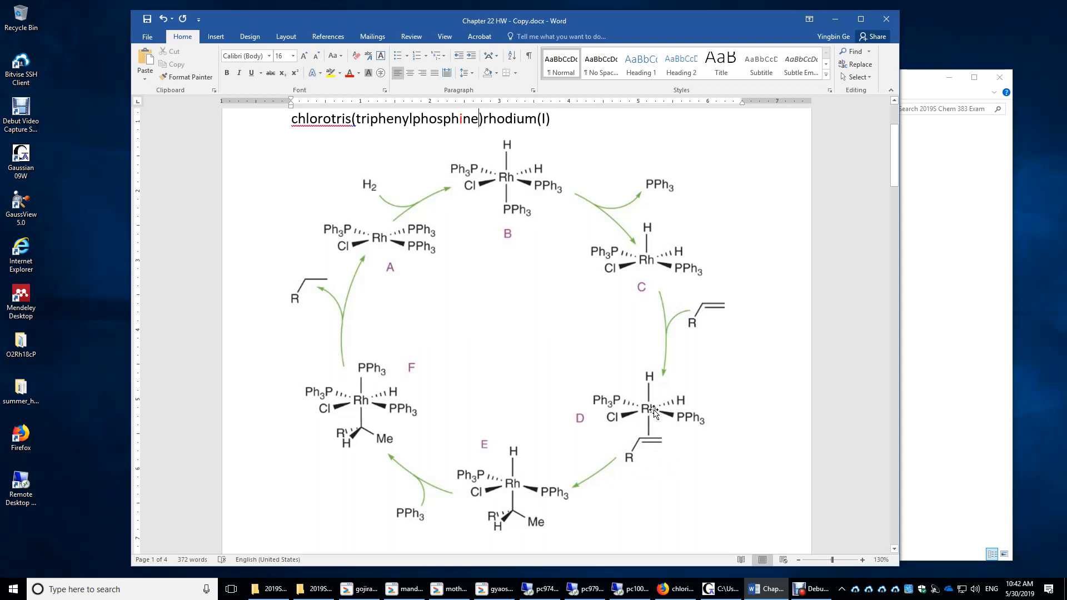
mouse_move(682, 400)
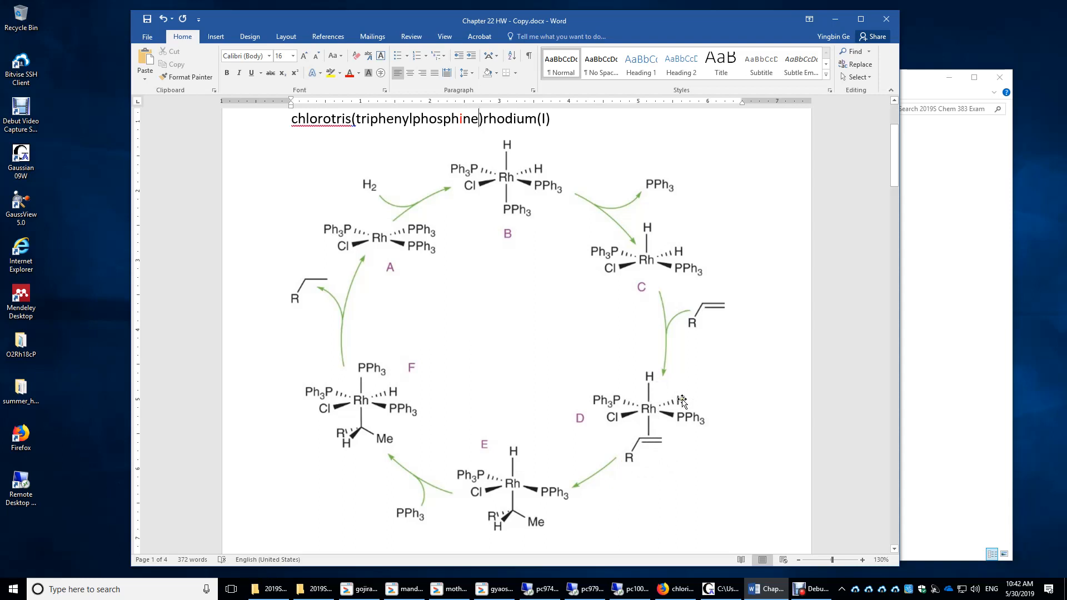
mouse_move(625, 417)
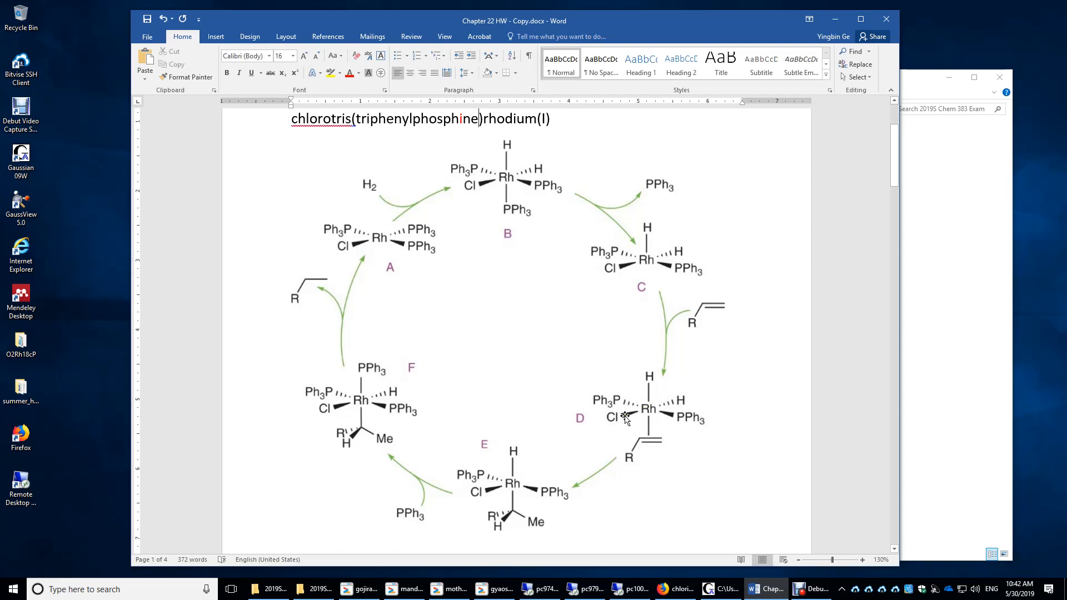
mouse_move(661, 399)
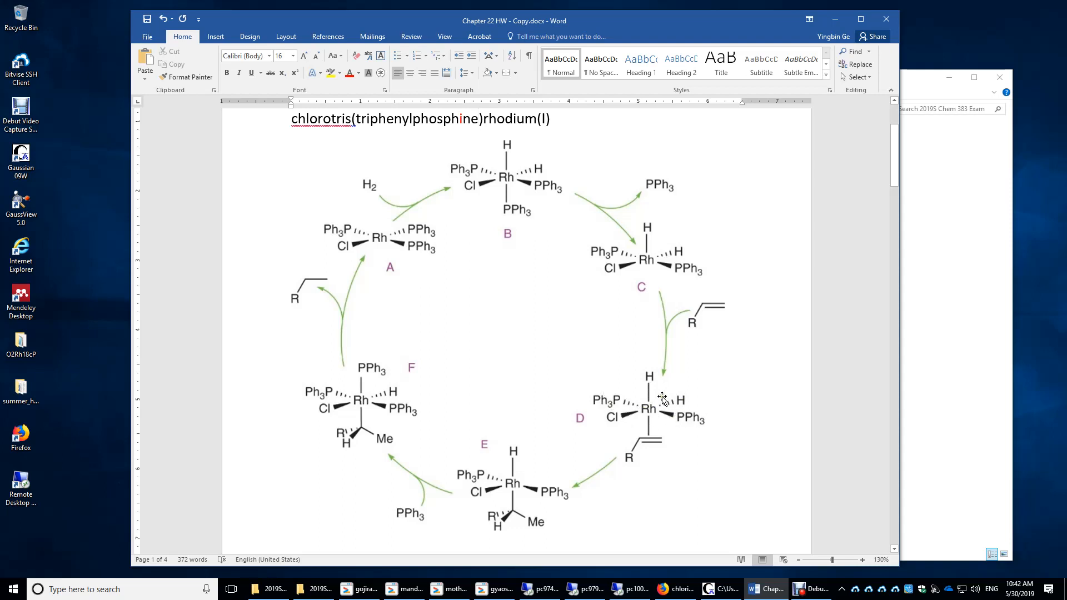
scroll(down, 3)
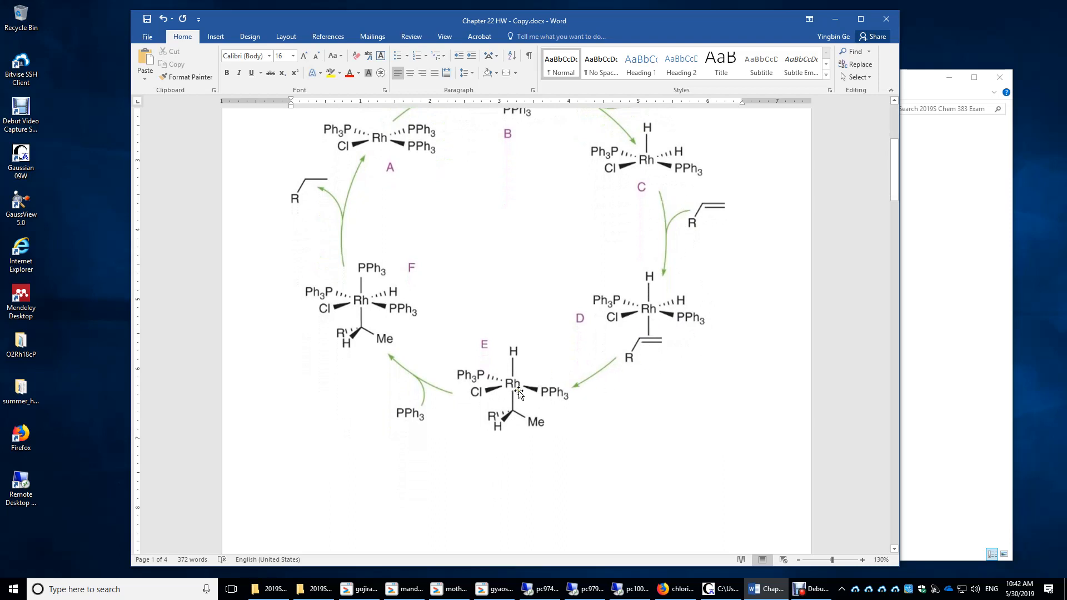
mouse_move(661, 327)
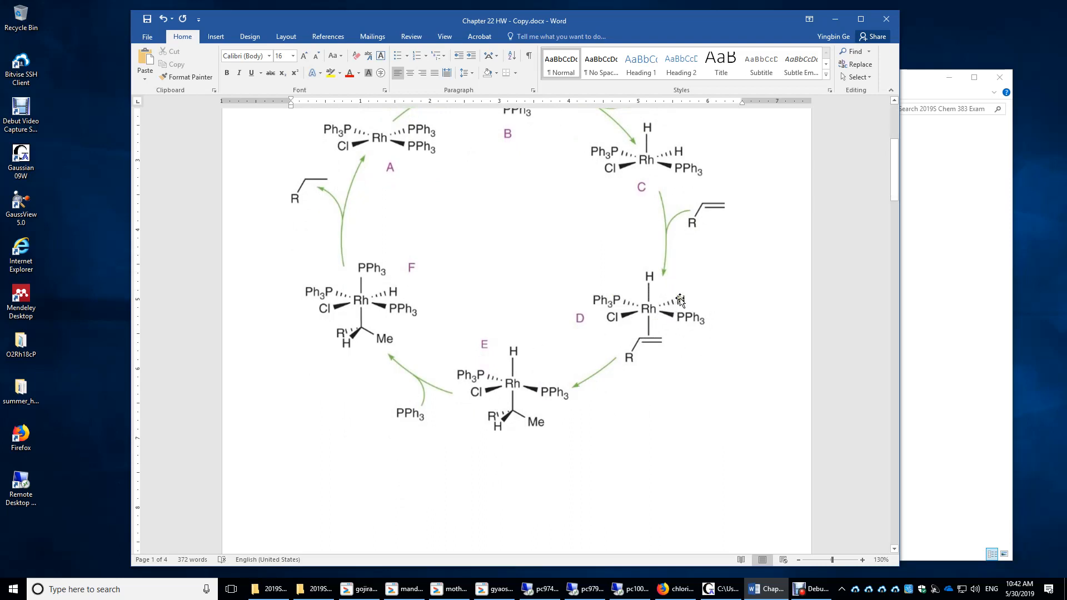
mouse_move(667, 336)
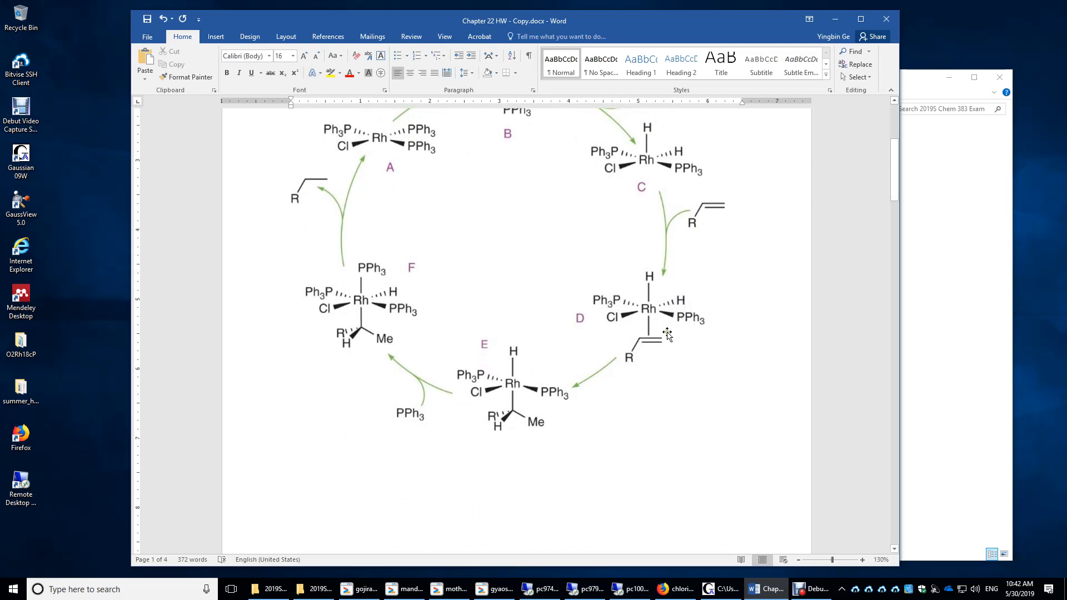
mouse_move(687, 324)
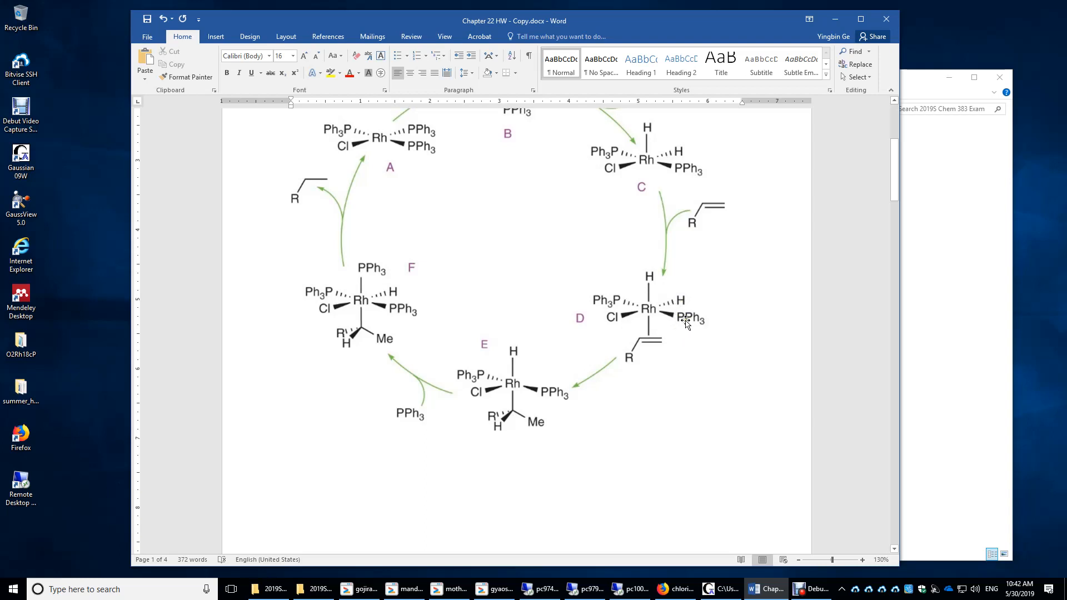
mouse_move(681, 304)
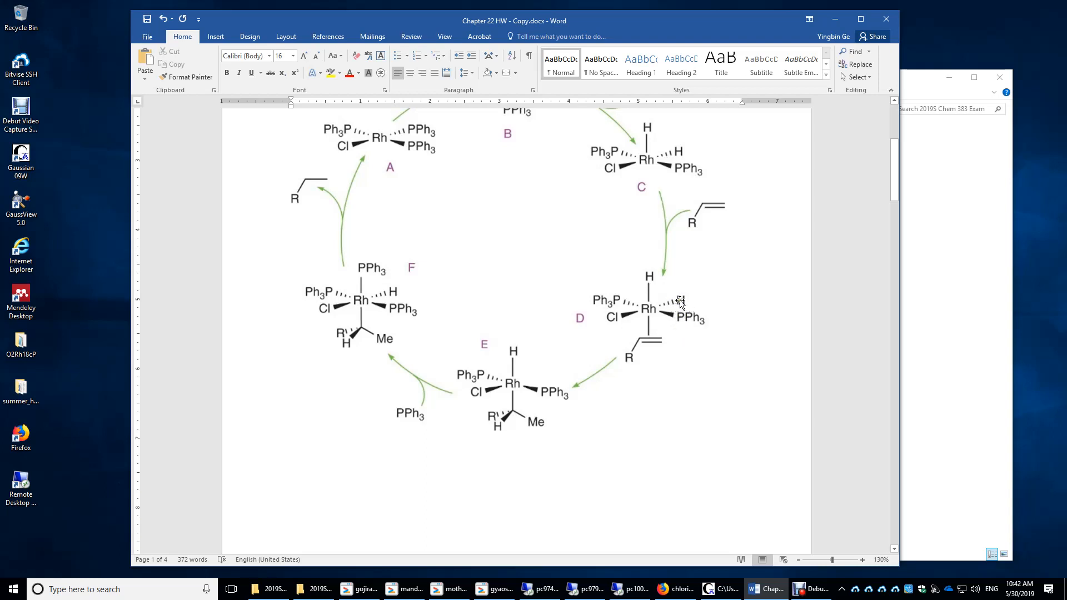
mouse_move(667, 348)
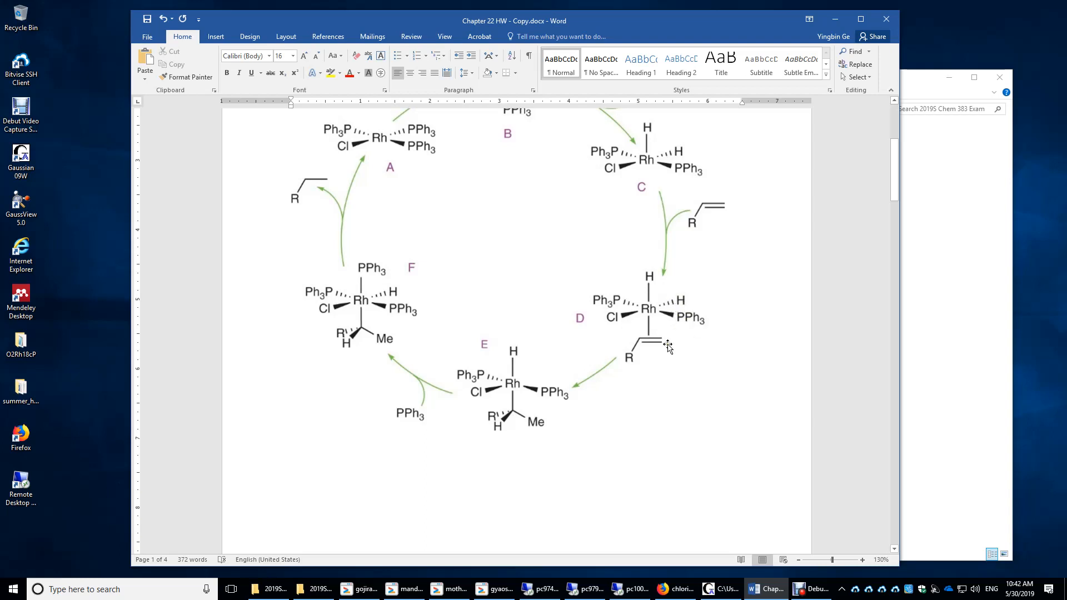
mouse_move(633, 365)
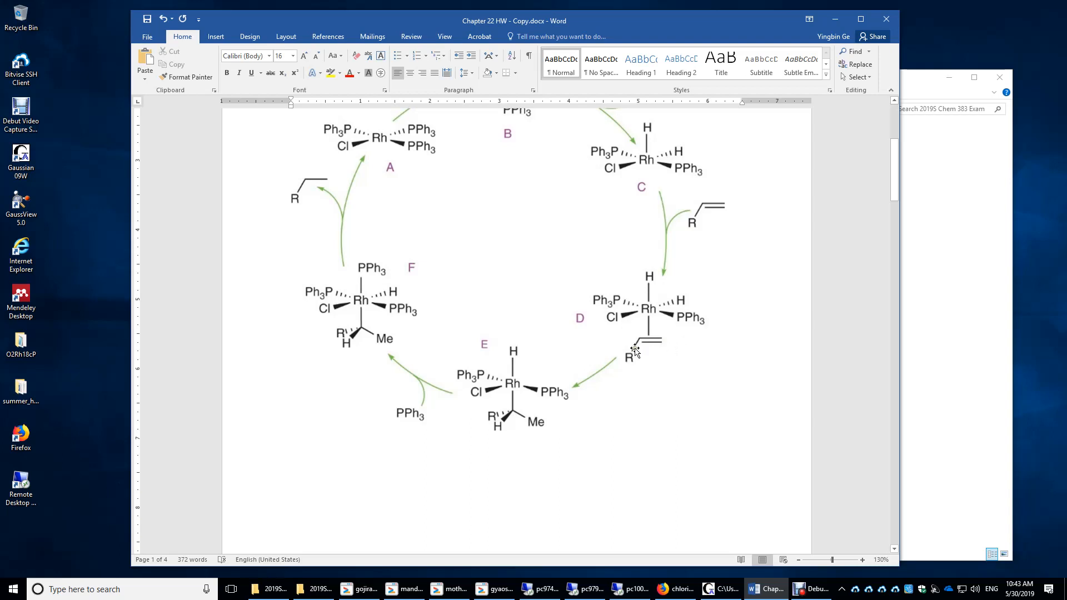
mouse_move(644, 342)
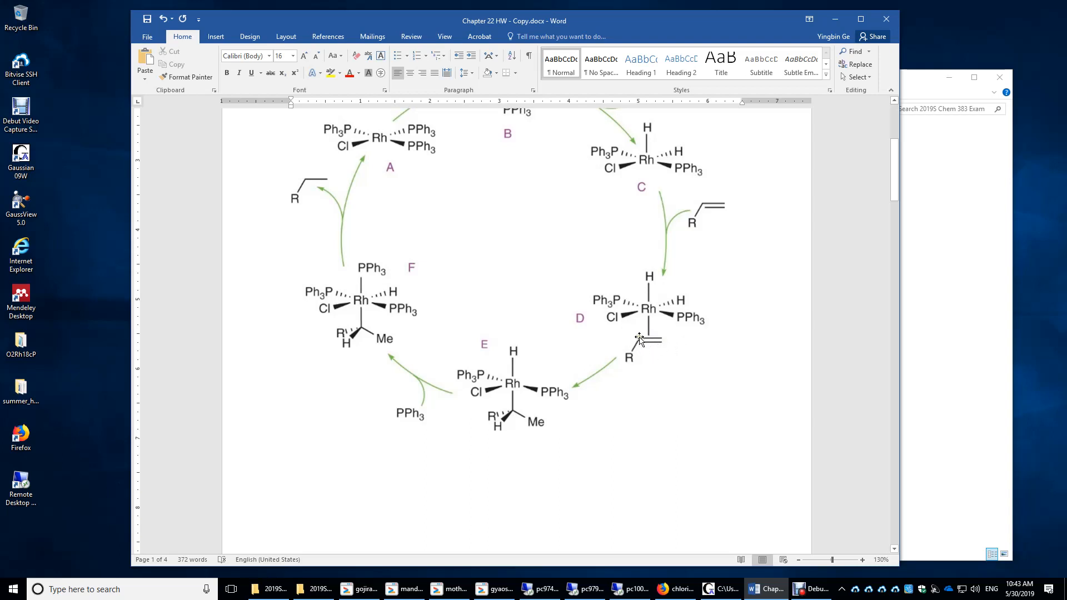
mouse_move(653, 315)
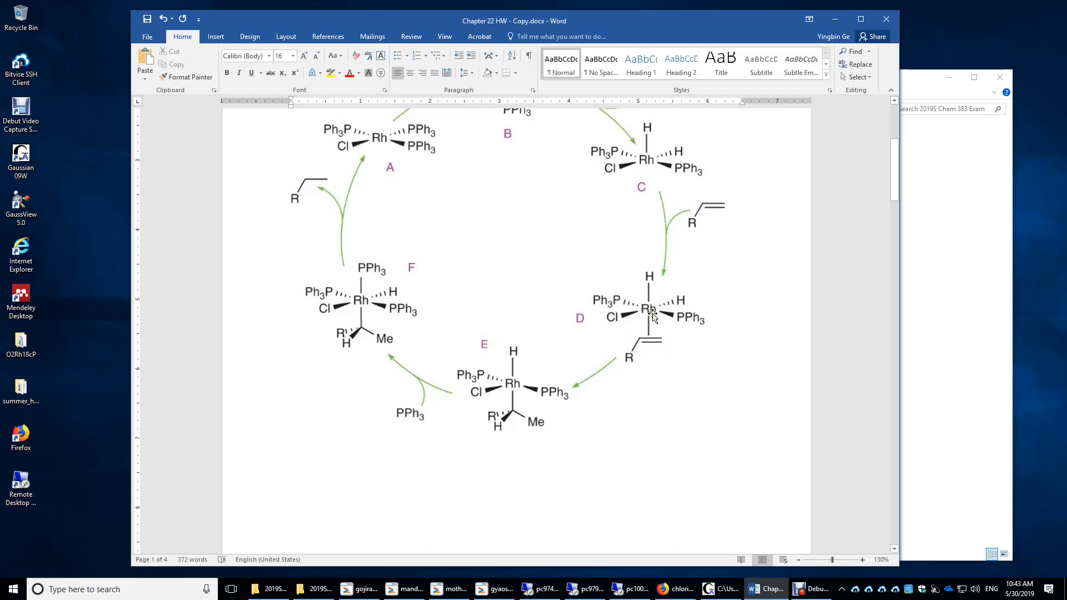
mouse_move(456, 374)
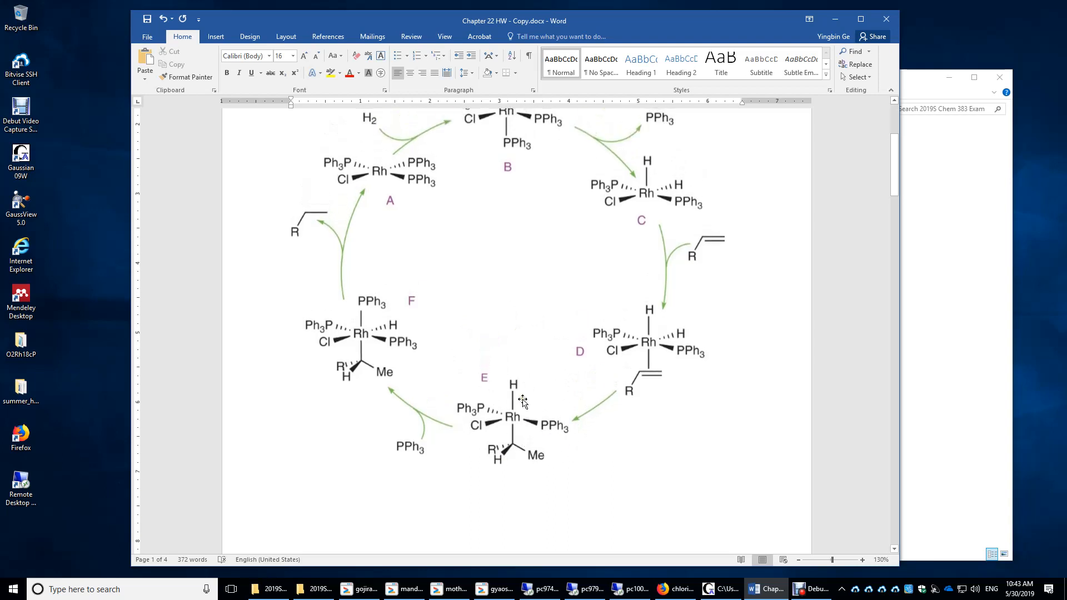
mouse_move(518, 446)
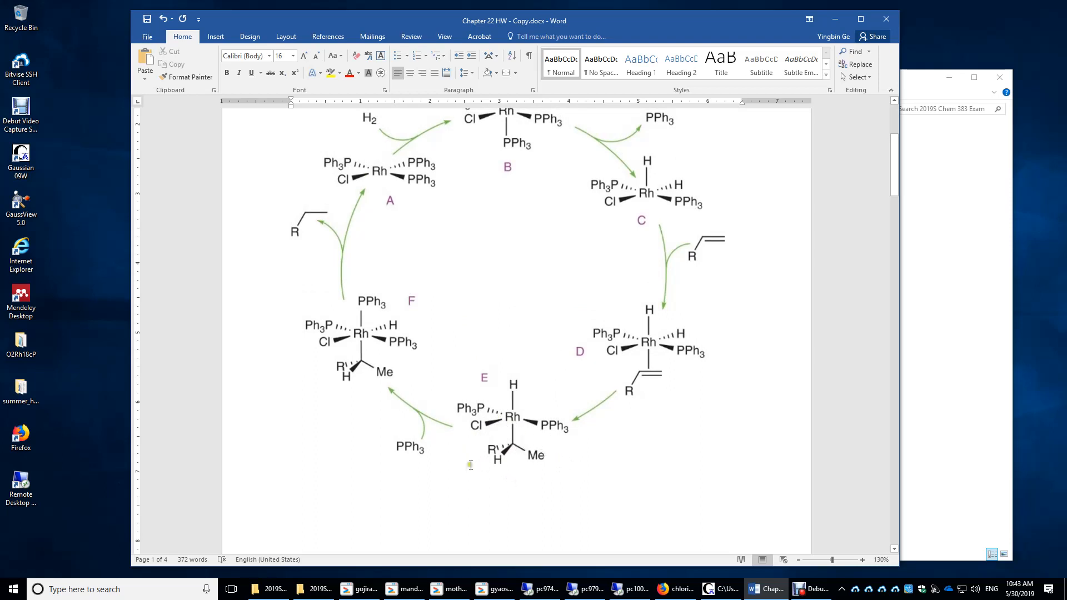
mouse_move(505, 448)
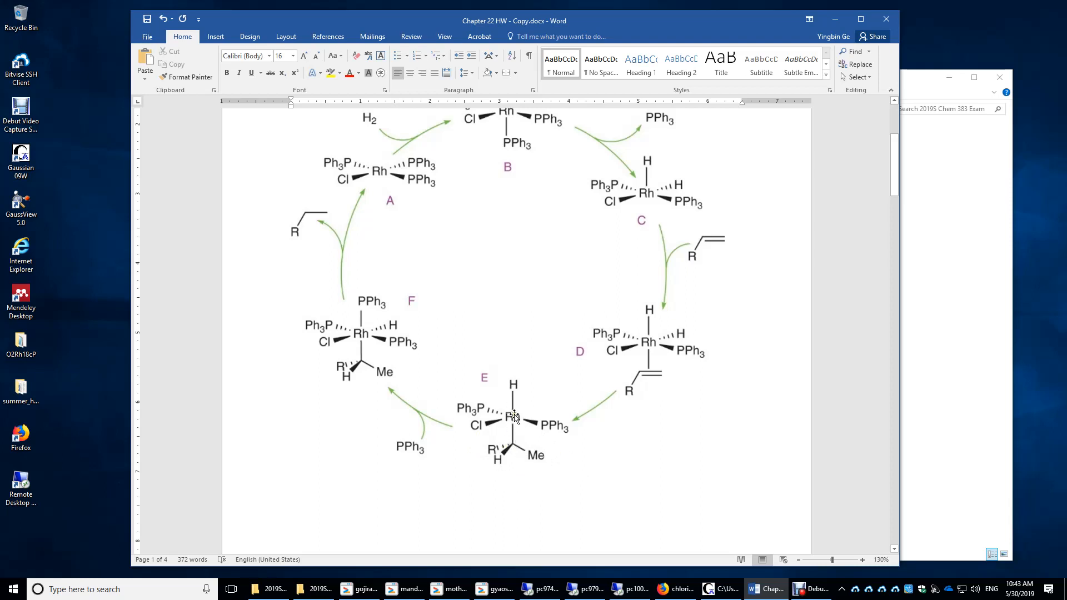
mouse_move(408, 352)
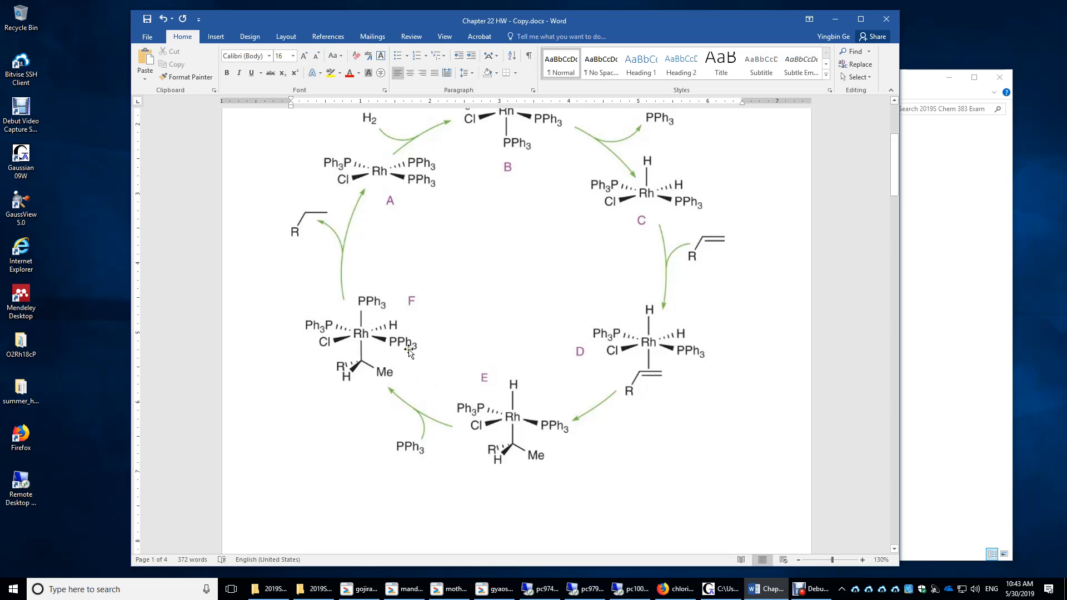
mouse_move(435, 451)
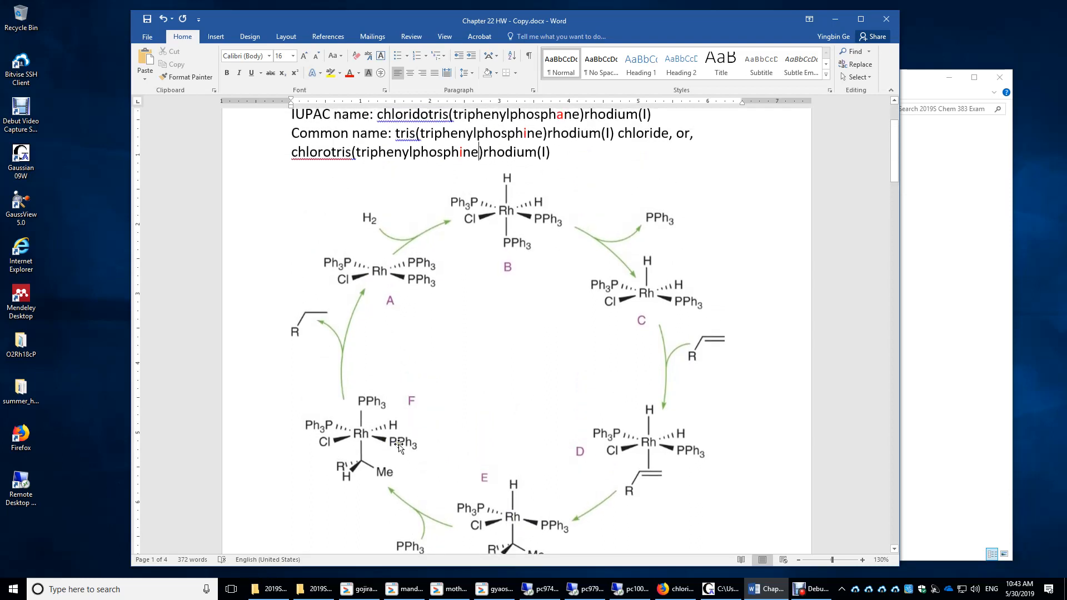
mouse_move(373, 374)
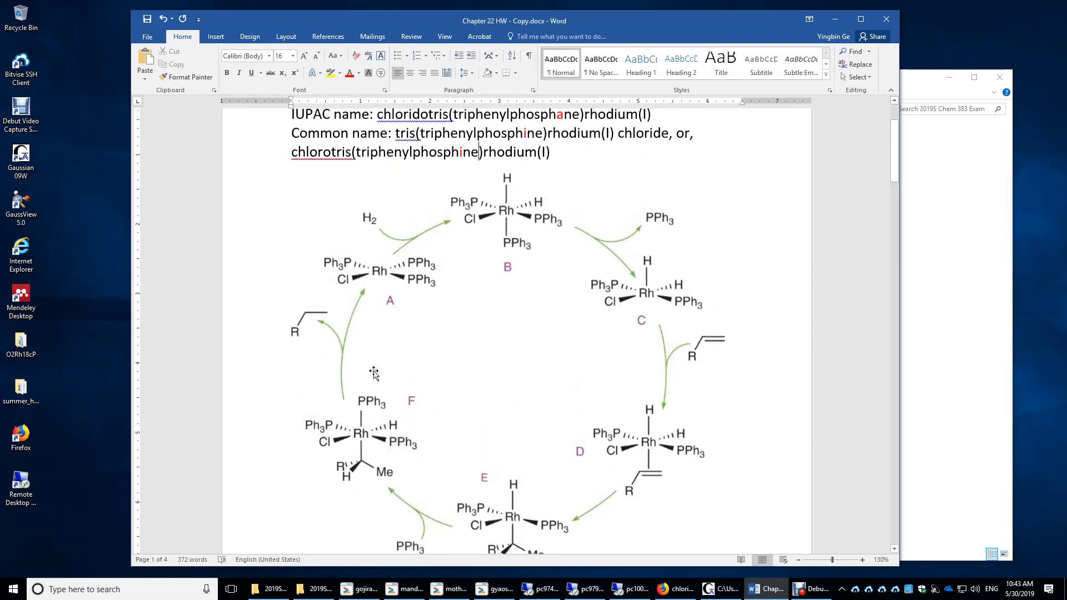
mouse_move(393, 363)
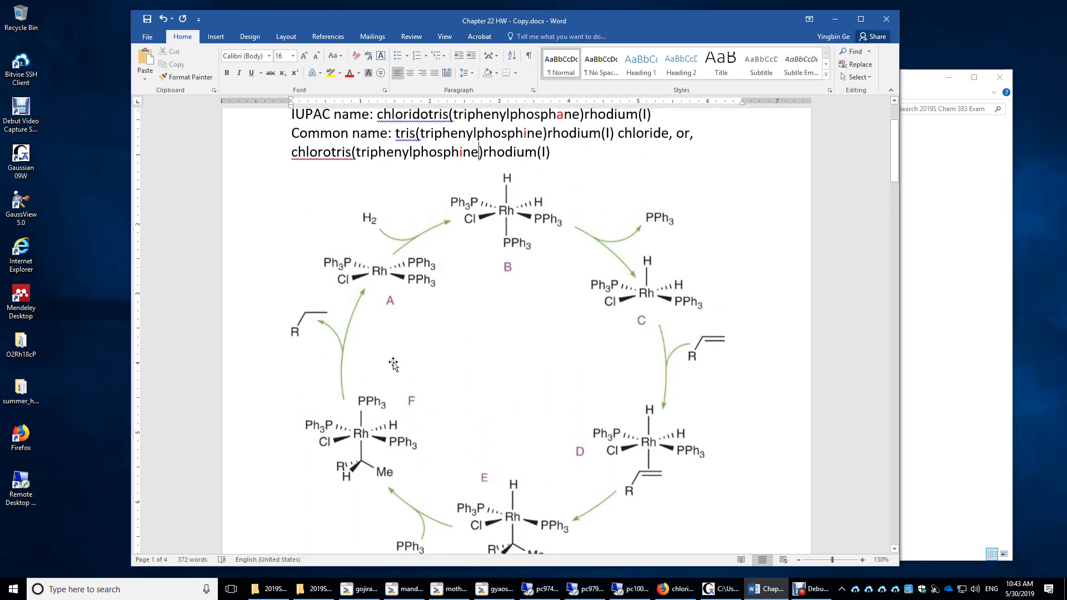
mouse_move(402, 305)
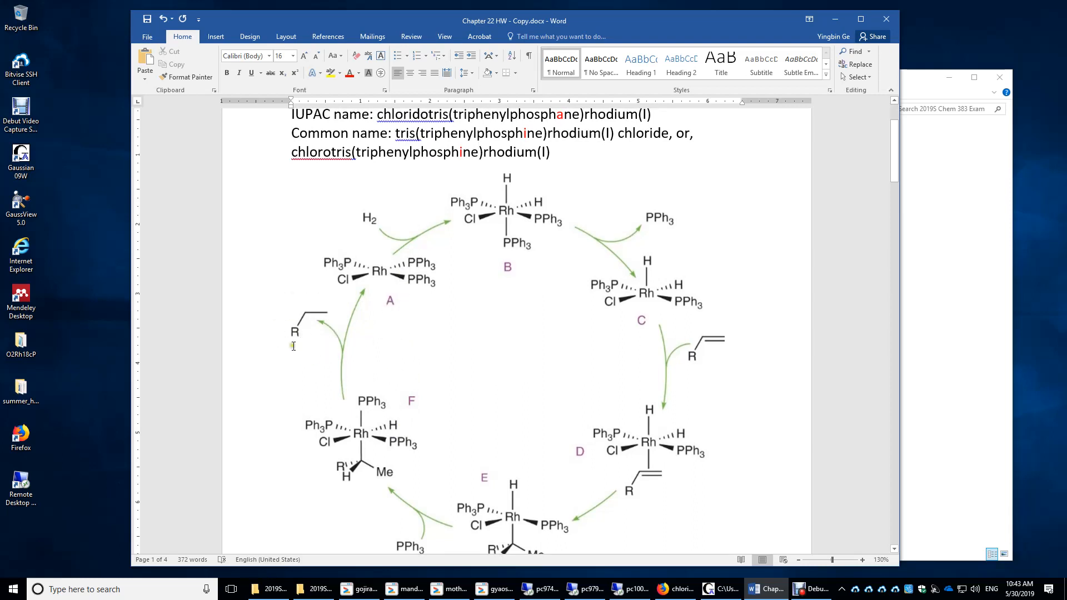
mouse_move(307, 315)
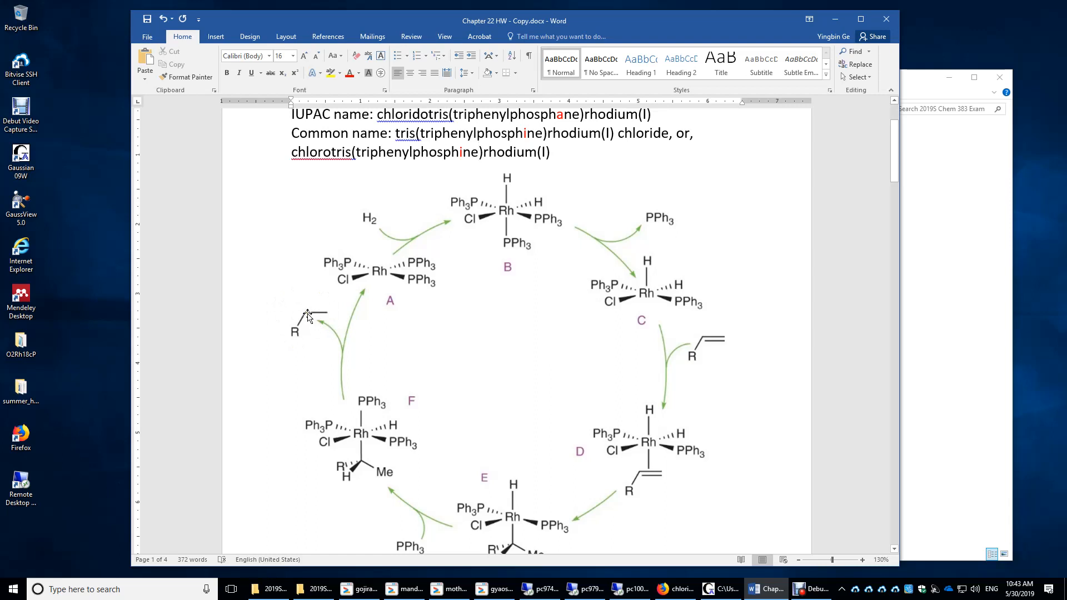
mouse_move(322, 318)
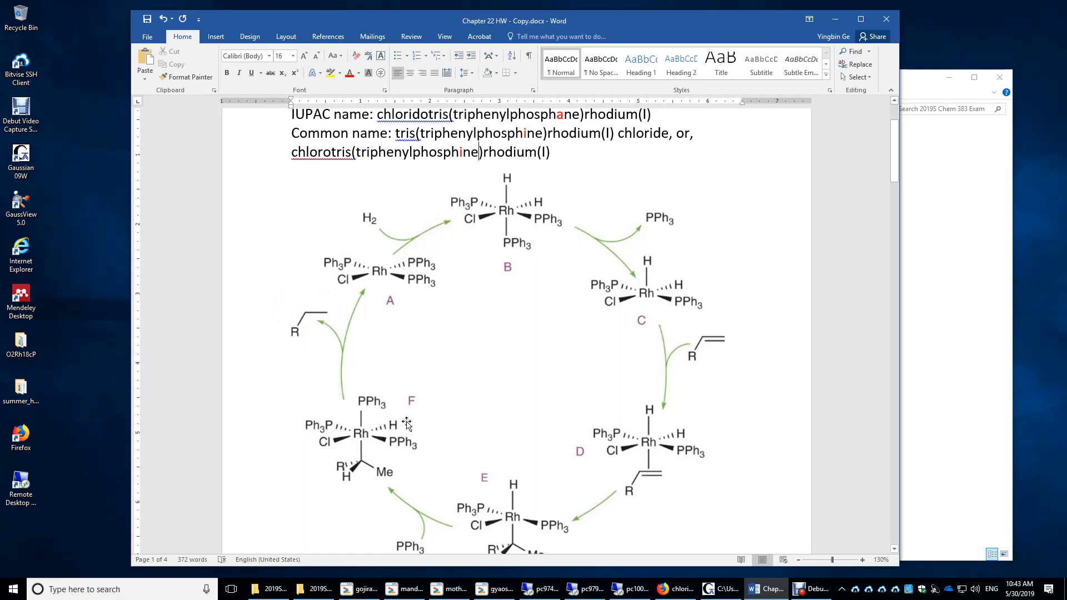
mouse_move(399, 435)
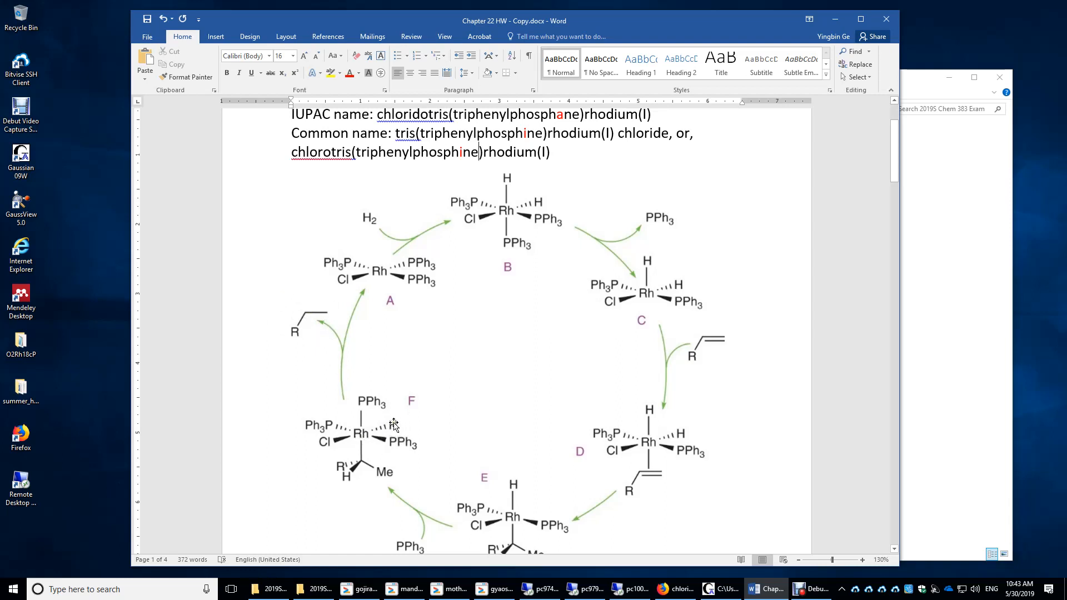
mouse_move(362, 456)
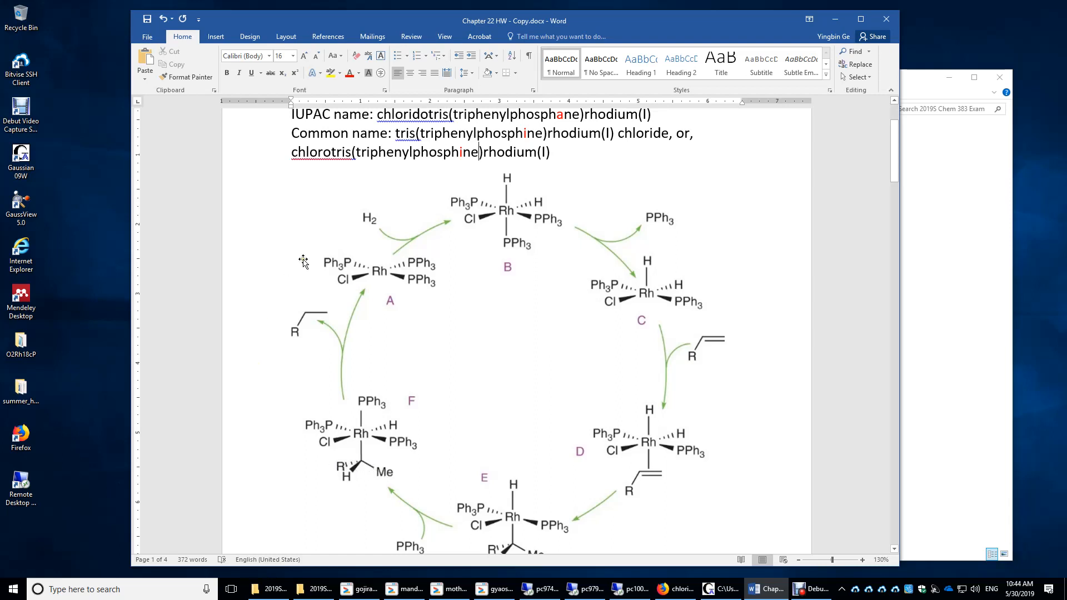
mouse_move(373, 439)
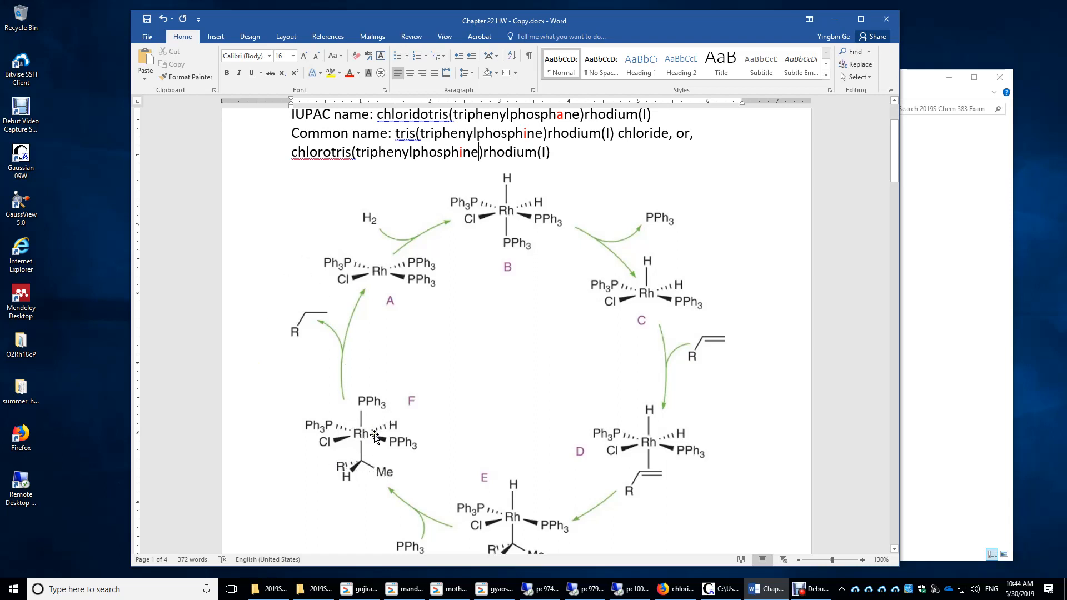
mouse_move(364, 425)
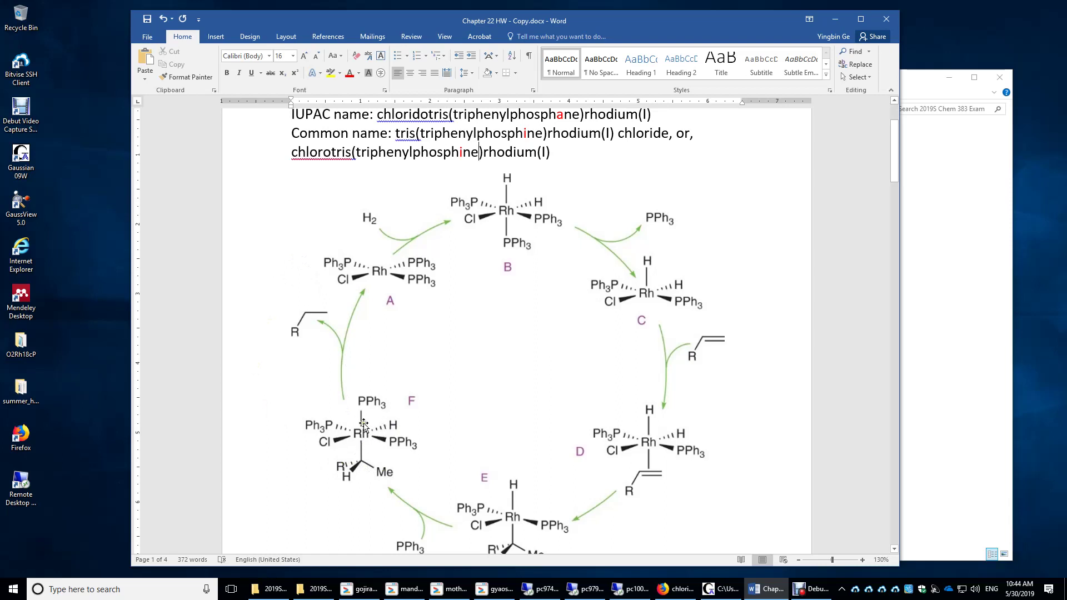
mouse_move(361, 449)
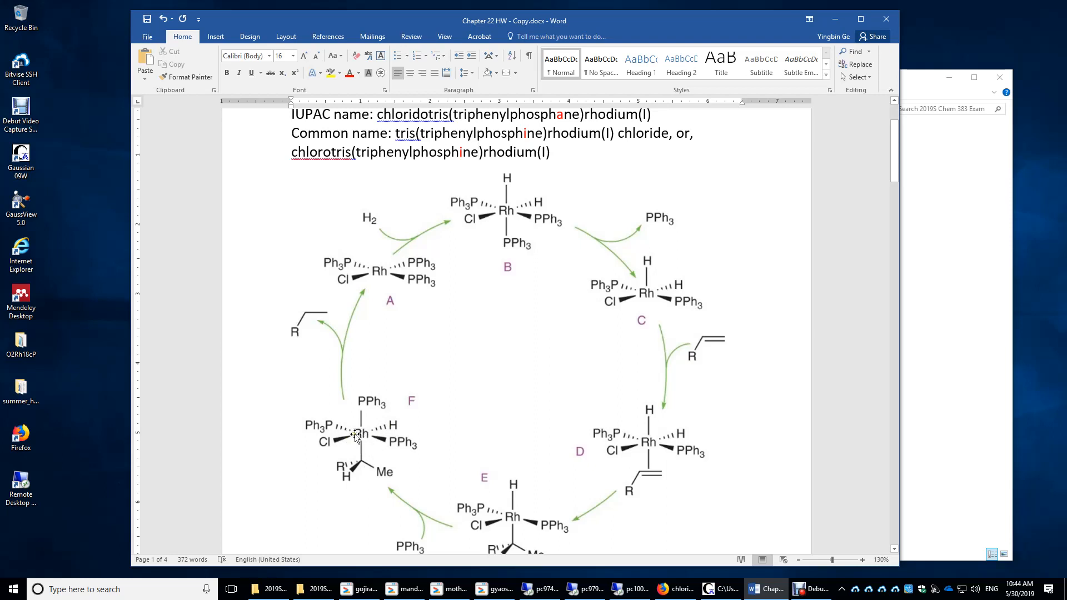
mouse_move(389, 273)
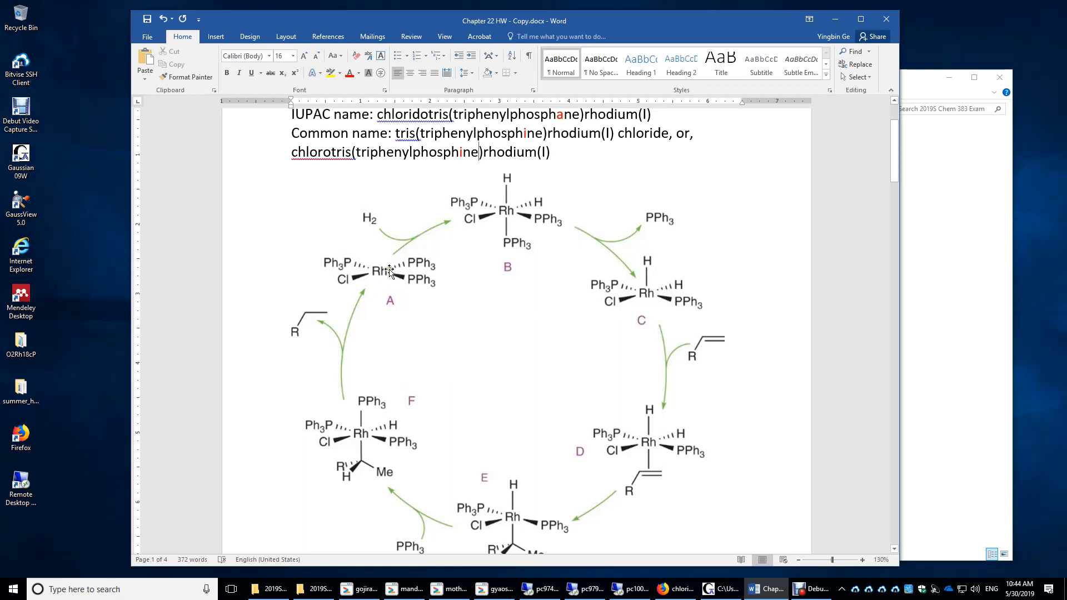
mouse_move(380, 434)
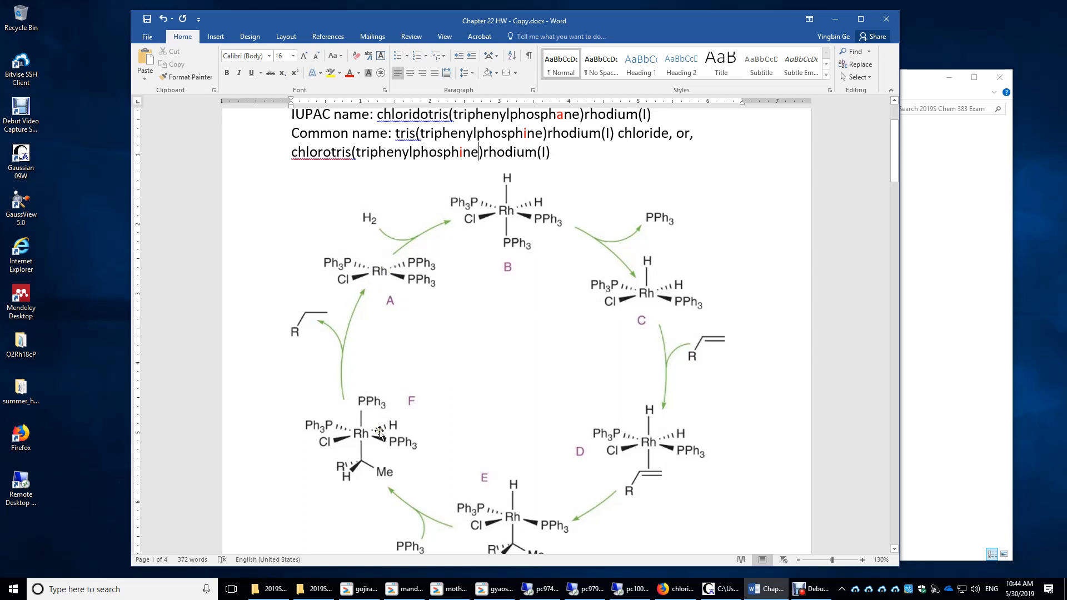
mouse_move(378, 288)
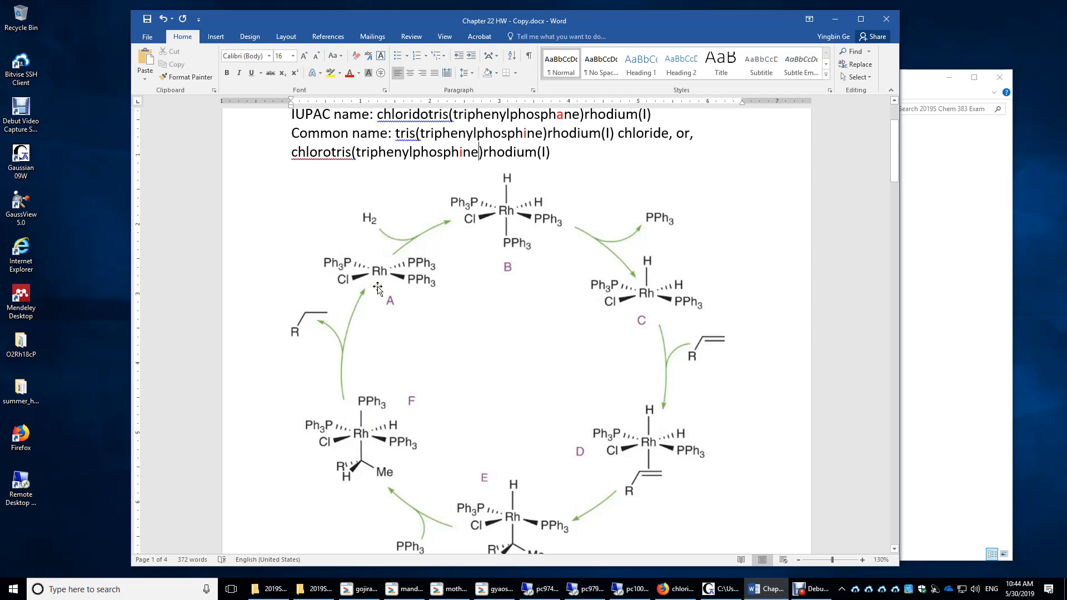